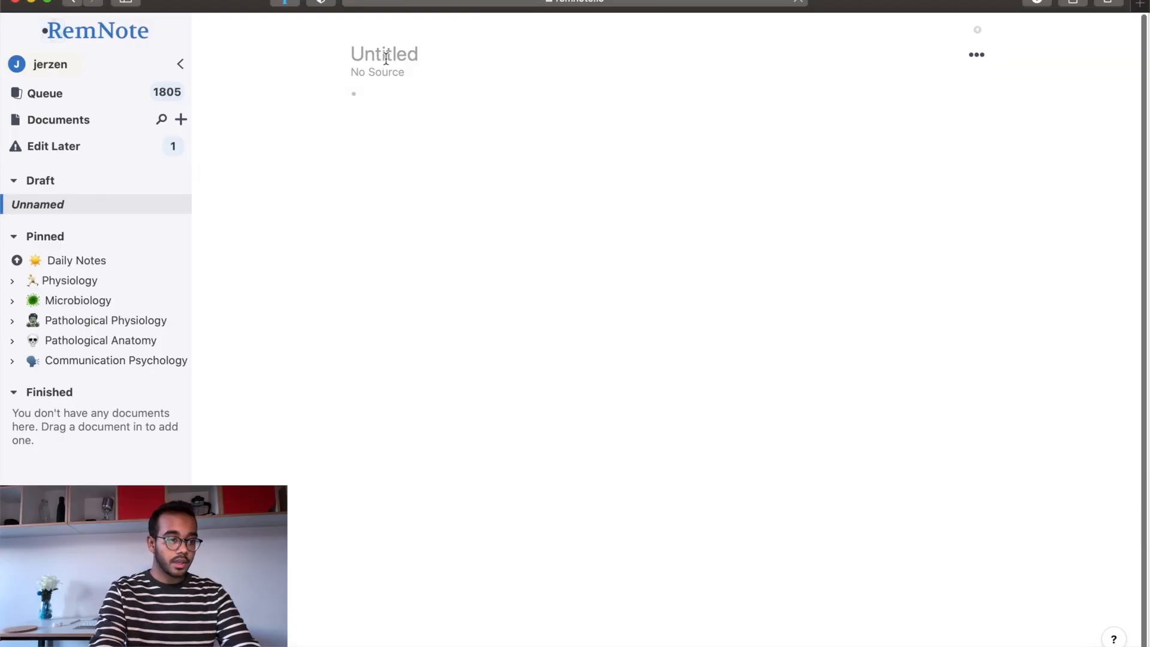
- Title the draft 'Test document' and write the bullet 'So you can literally just typing'
type("Te")
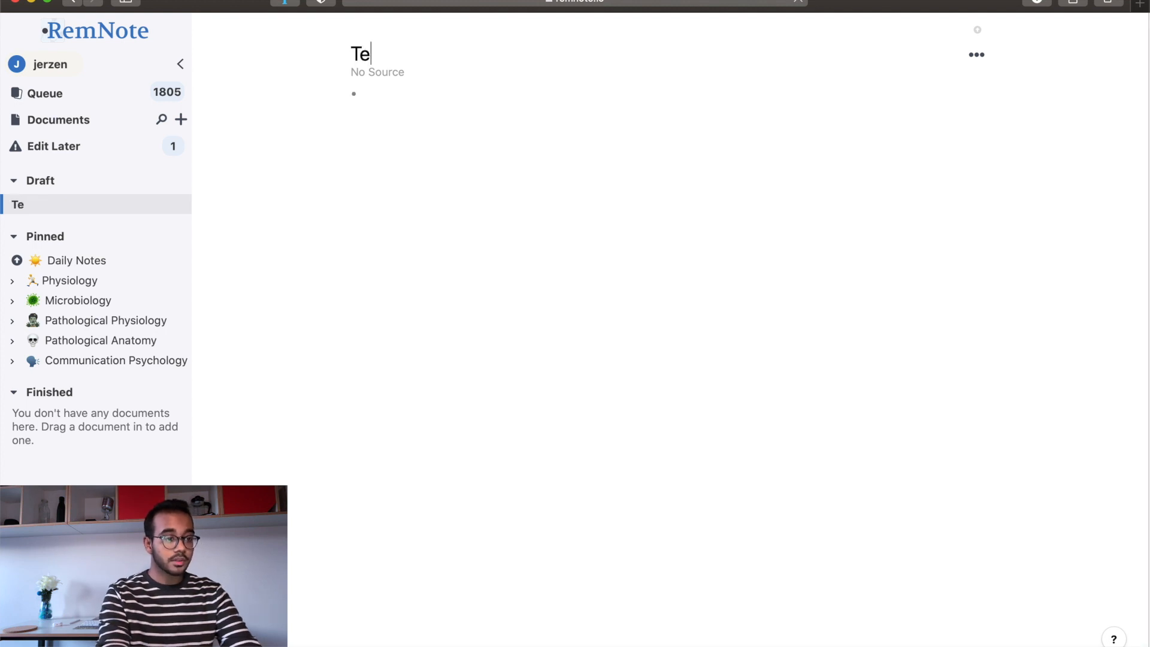
type("st document")
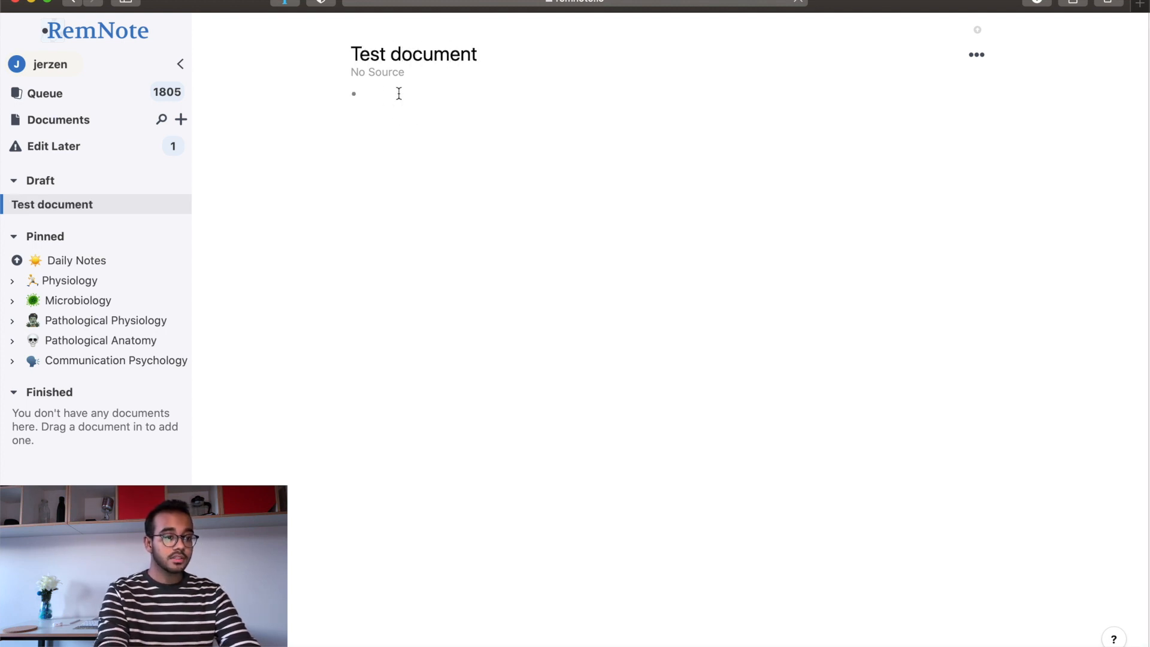
type("So")
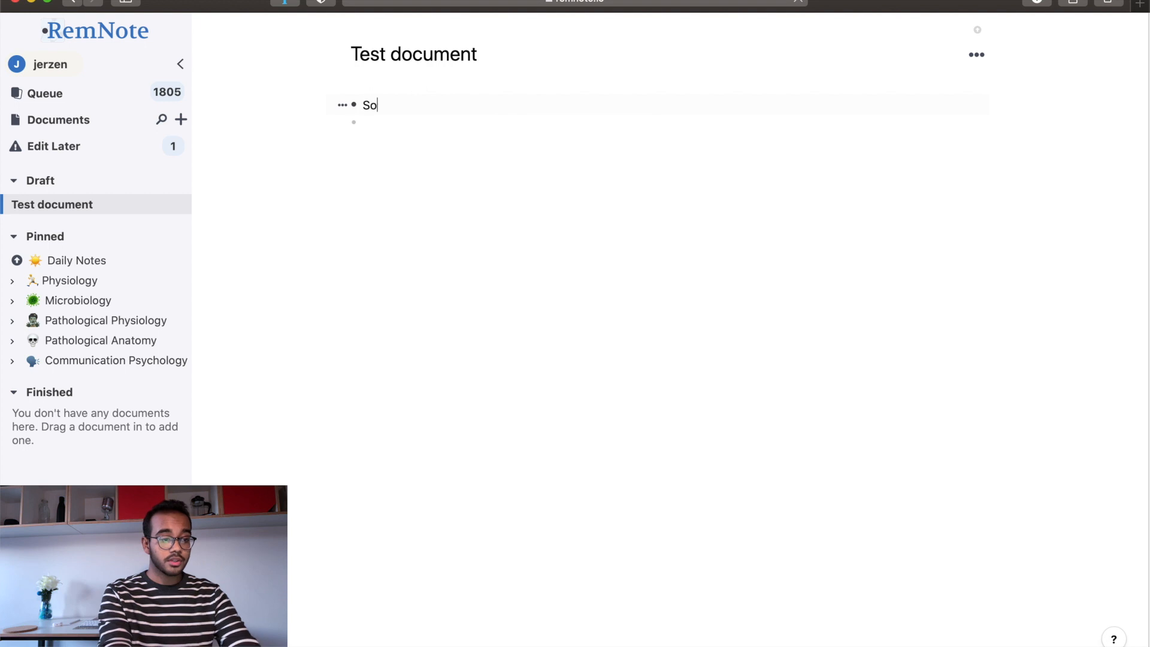
type("you can literally j")
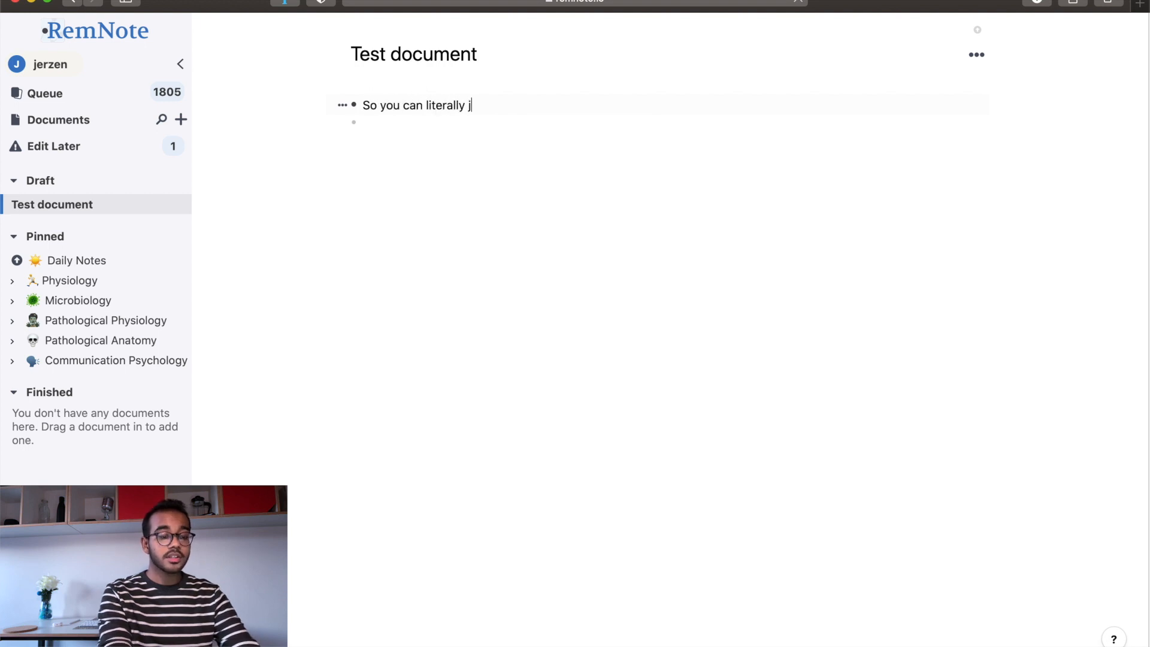
type("ust typing")
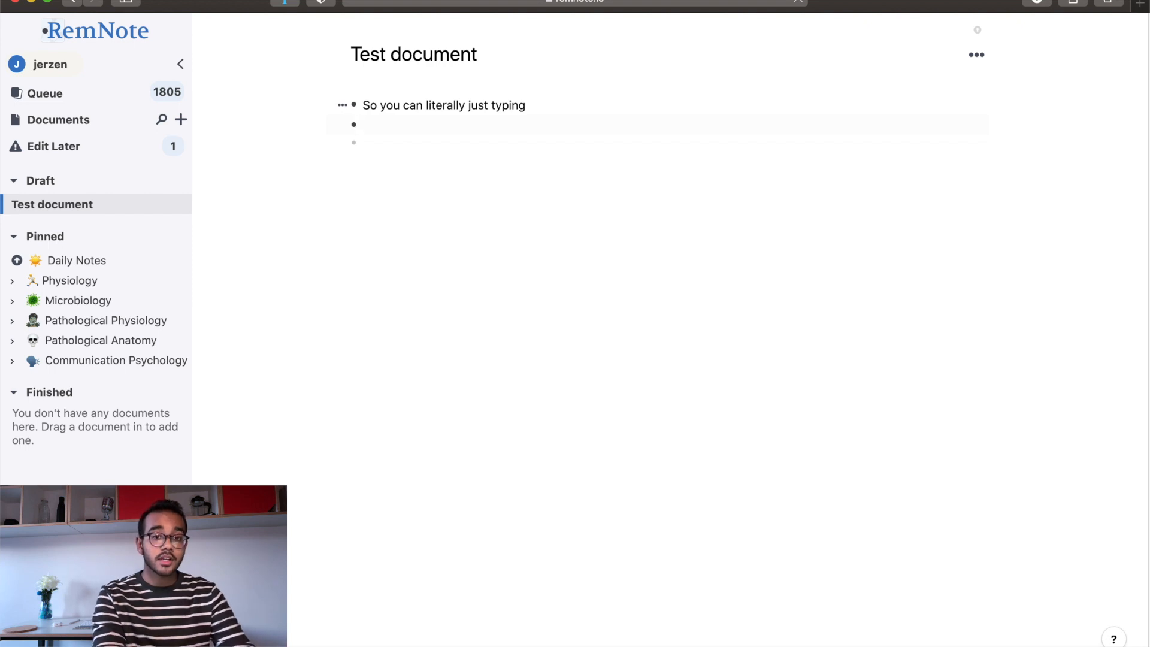
left_click(362, 124)
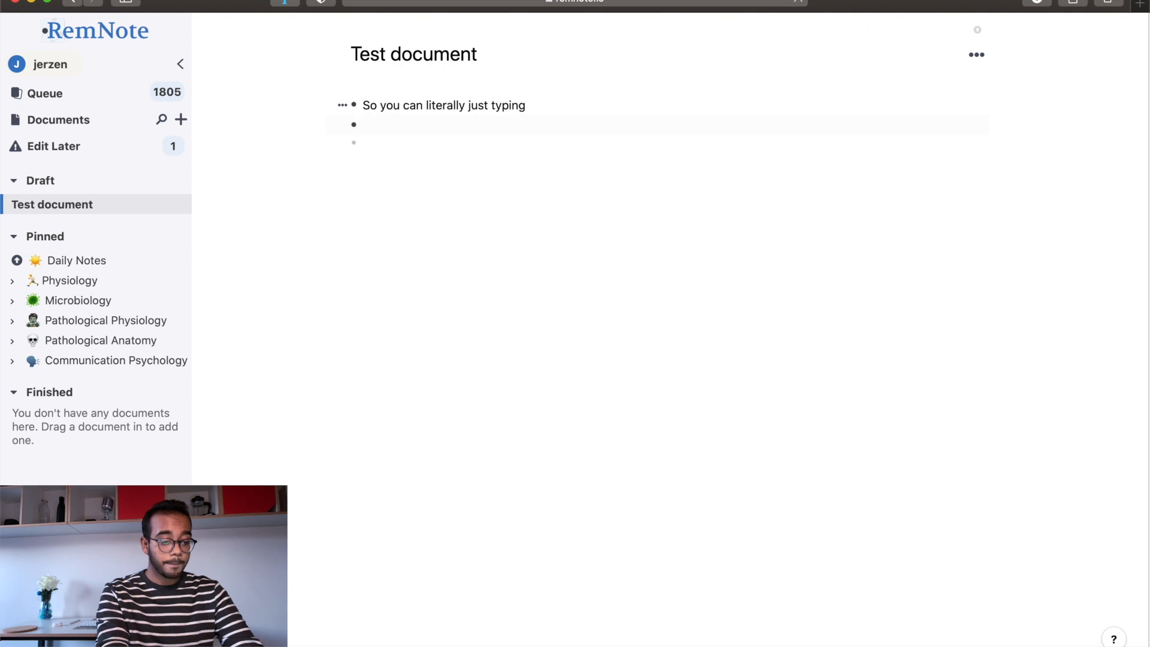
- Write the bullet 'This is something I'm taking a note of:: back of the flashcard'
type("This is something")
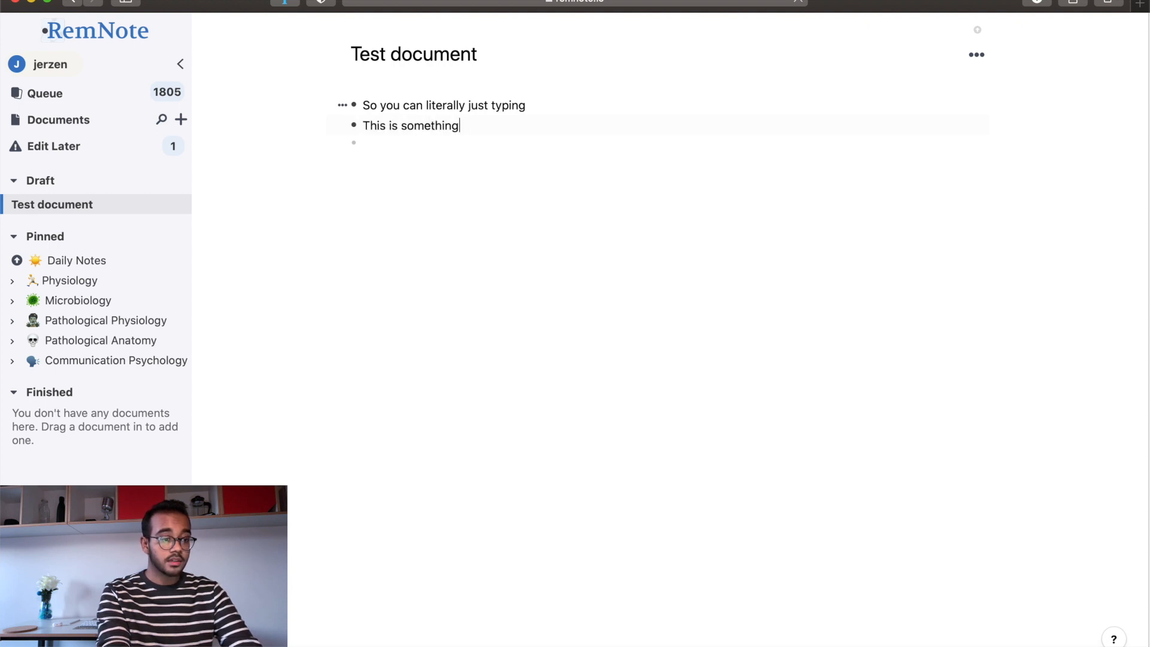
type("I'm taking a note of")
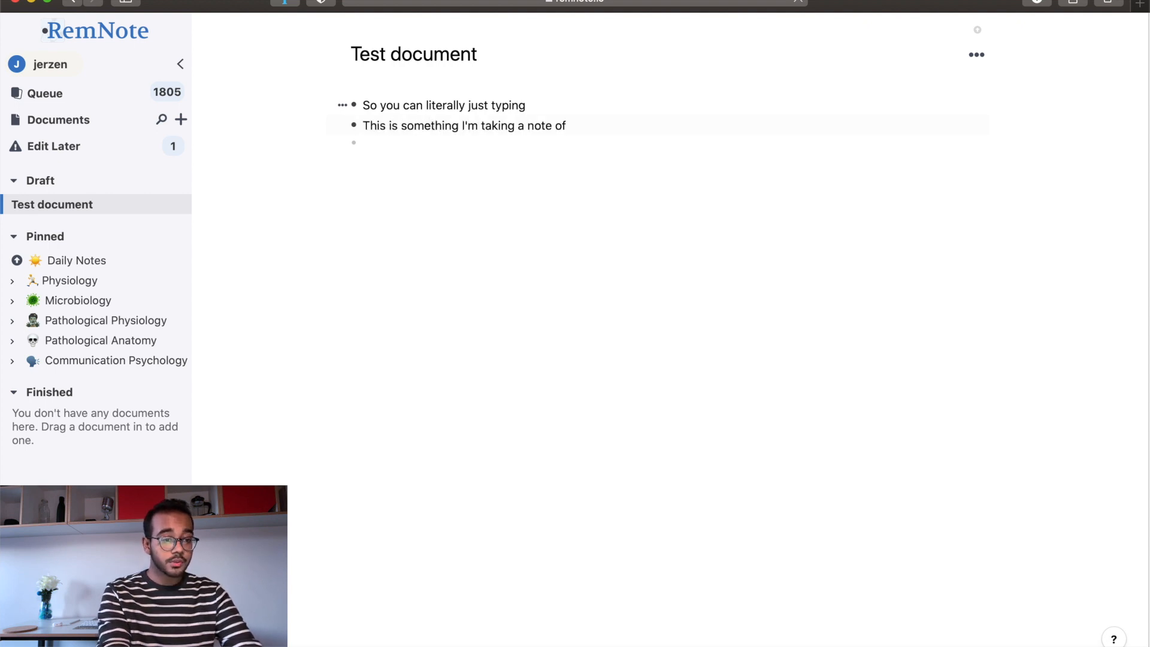
type(":: back of the")
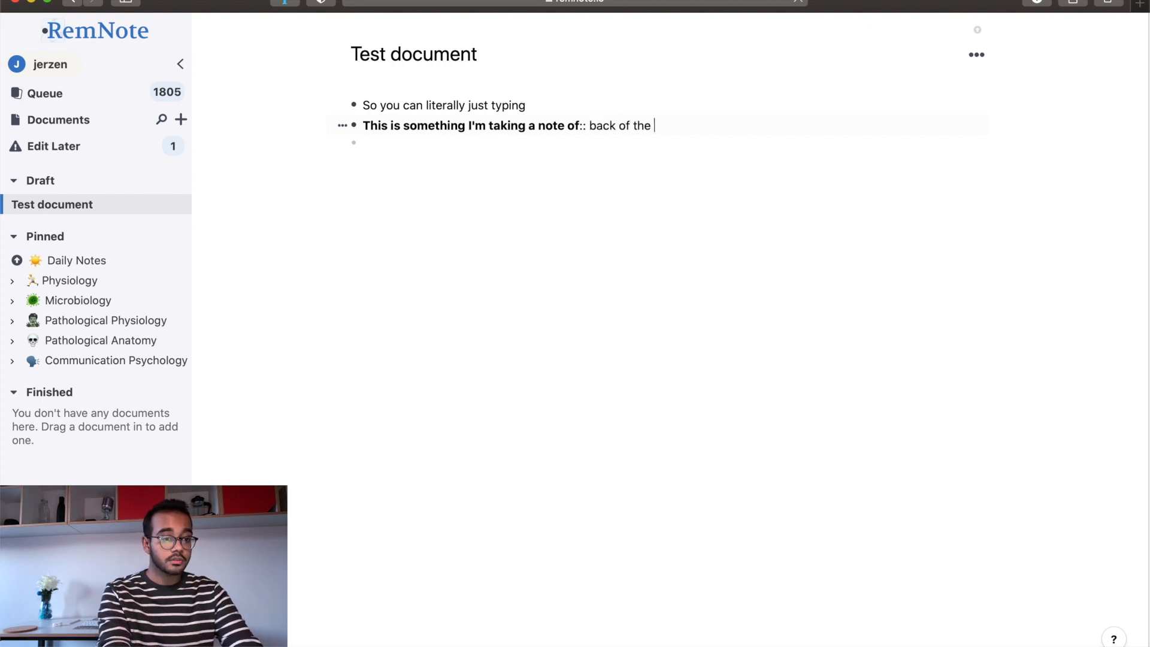
type("flashcard")
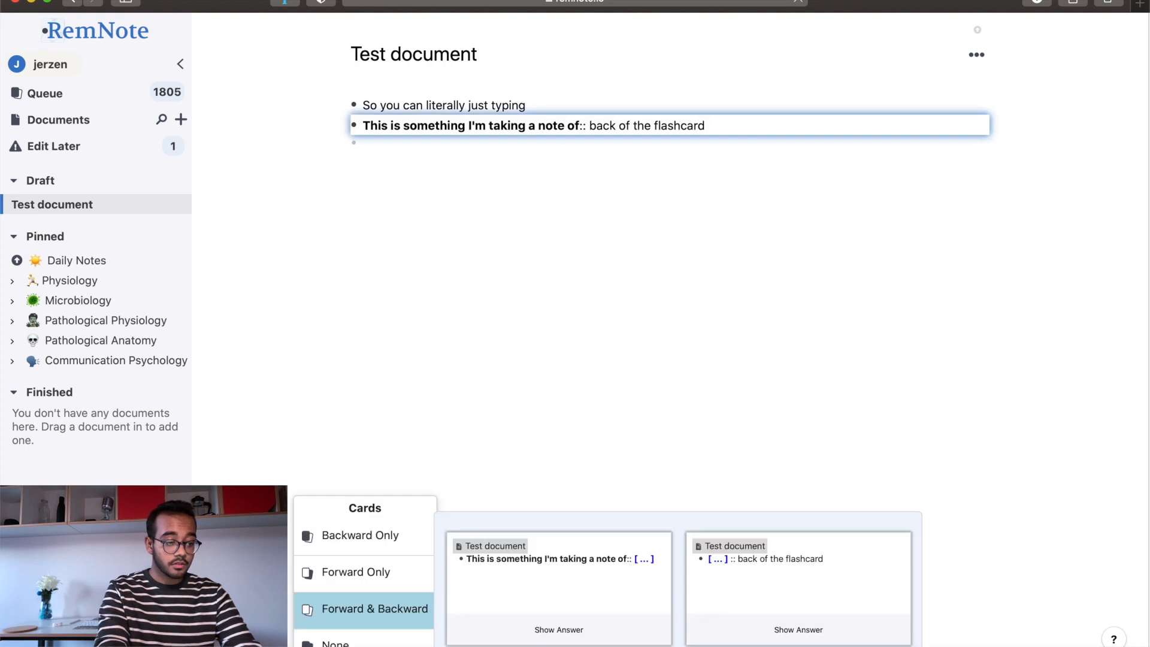
mouse_move(546, 589)
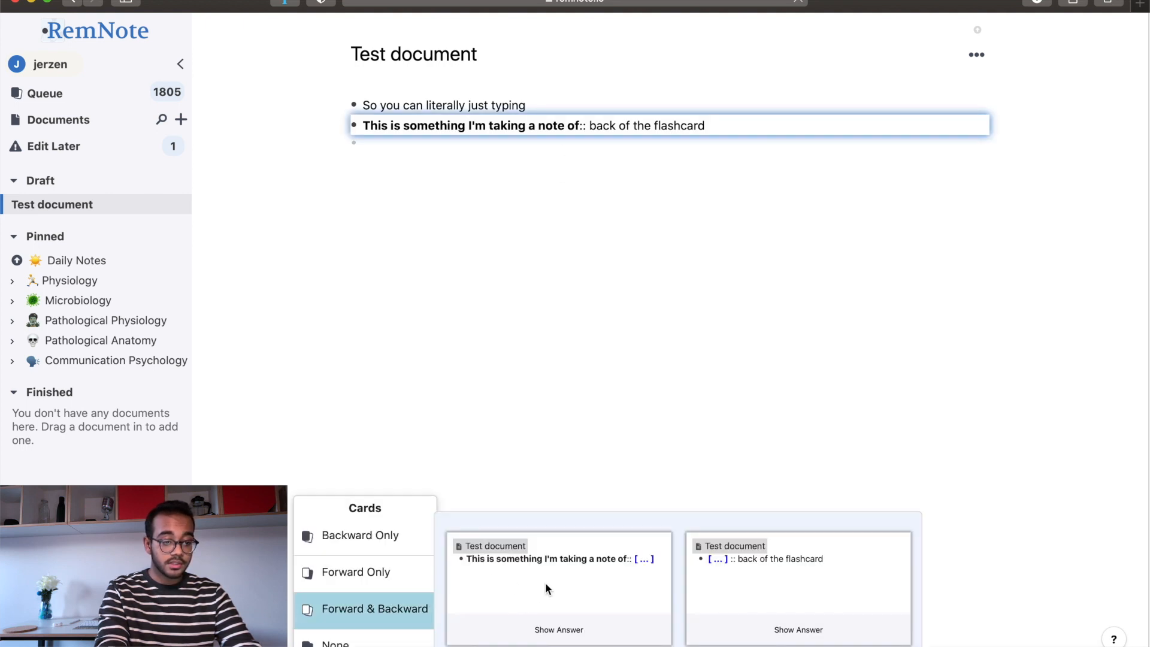
mouse_move(615, 576)
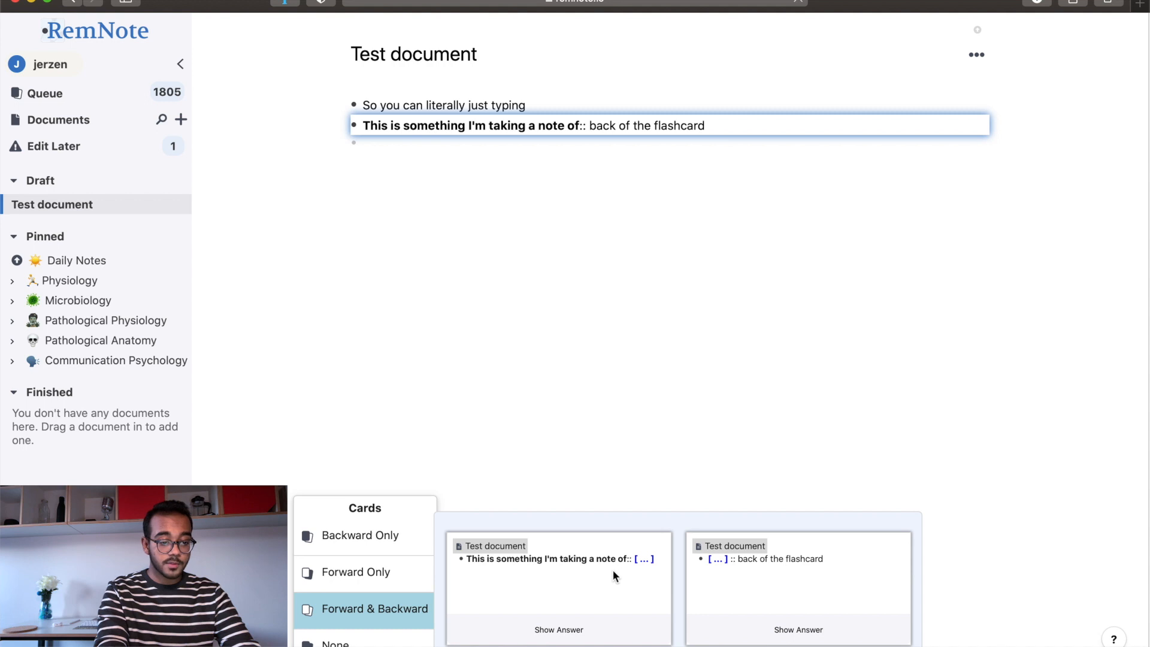
mouse_move(800, 583)
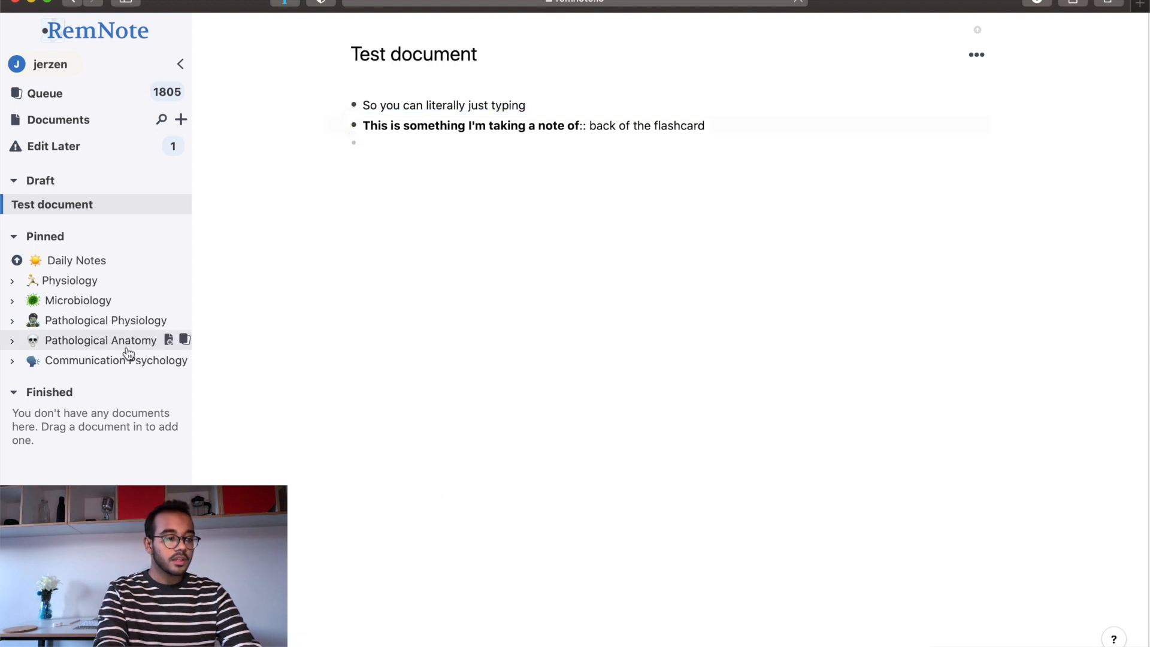
left_click(100, 340)
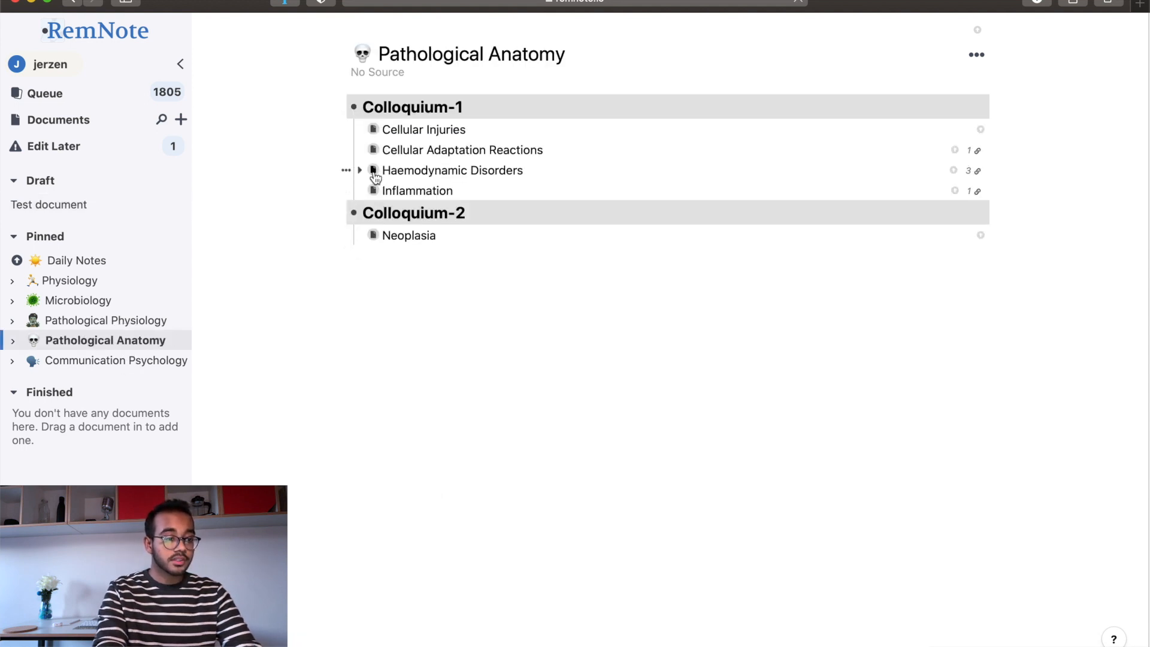
left_click(453, 170)
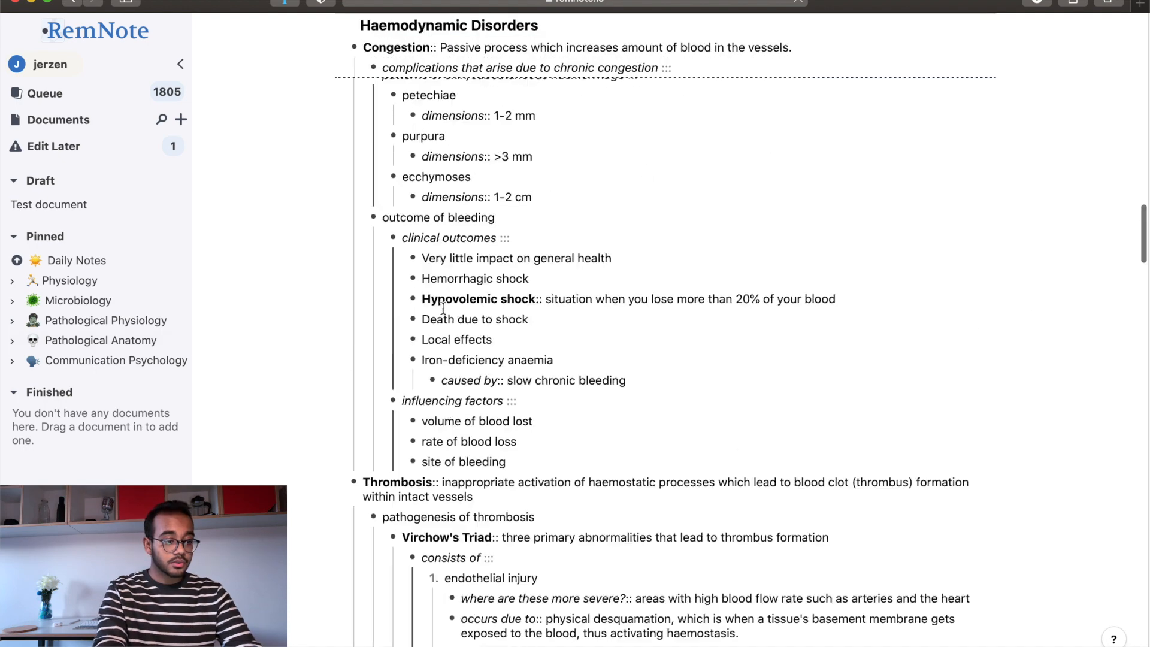
scroll("down", 3)
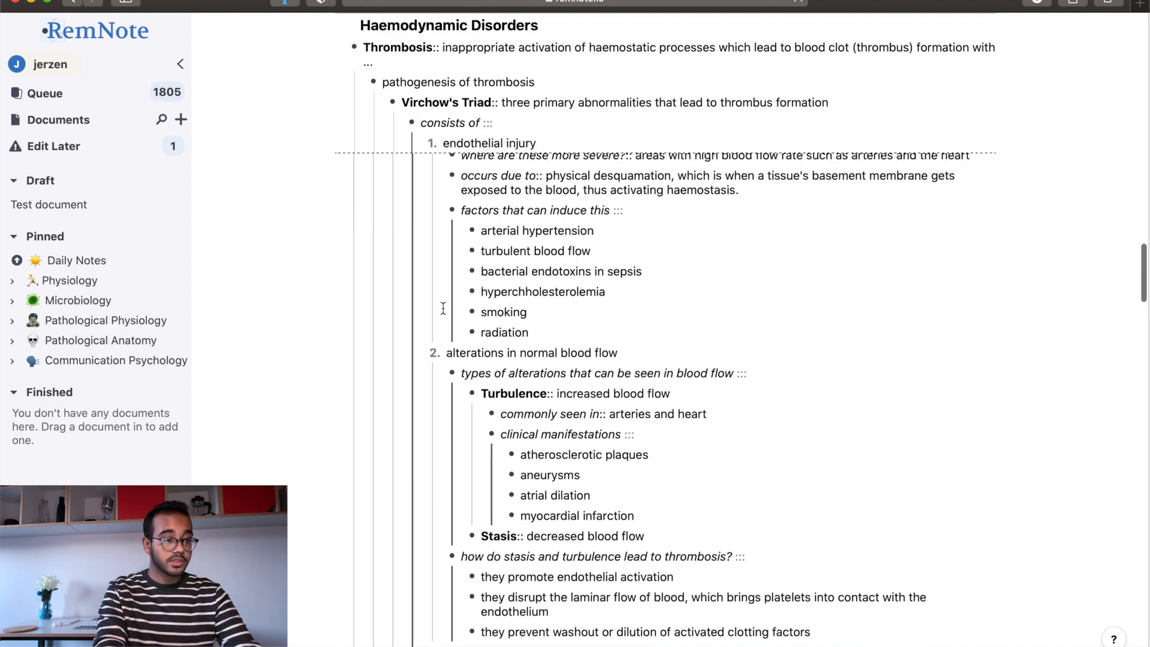
scroll("up", 3)
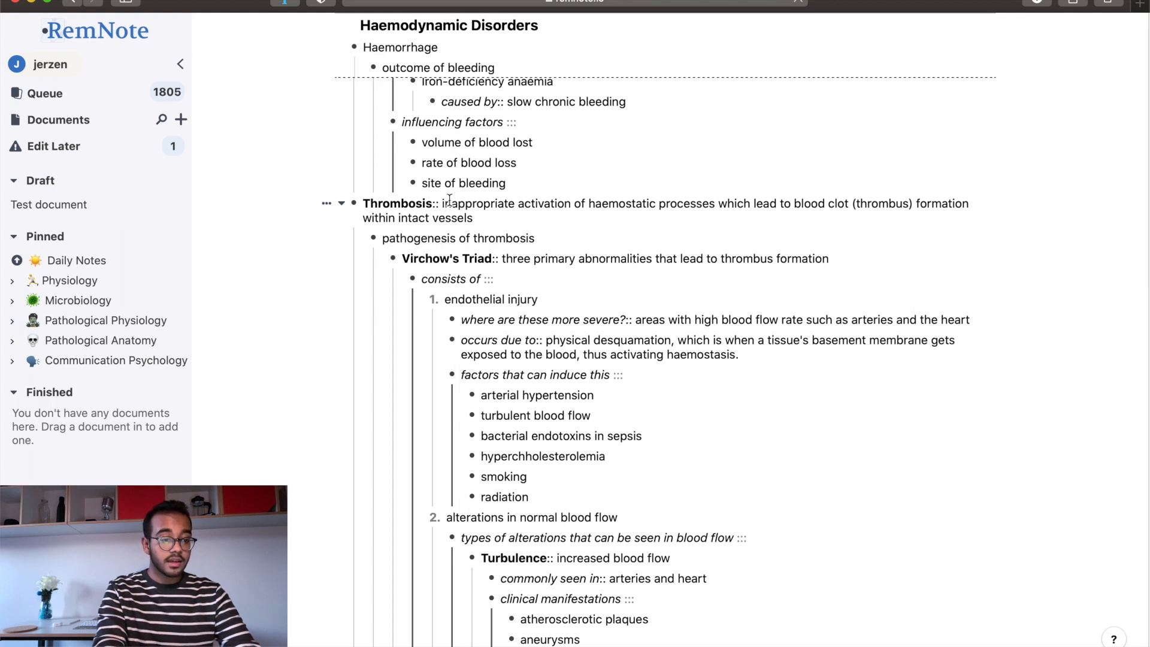
mouse_move(777, 231)
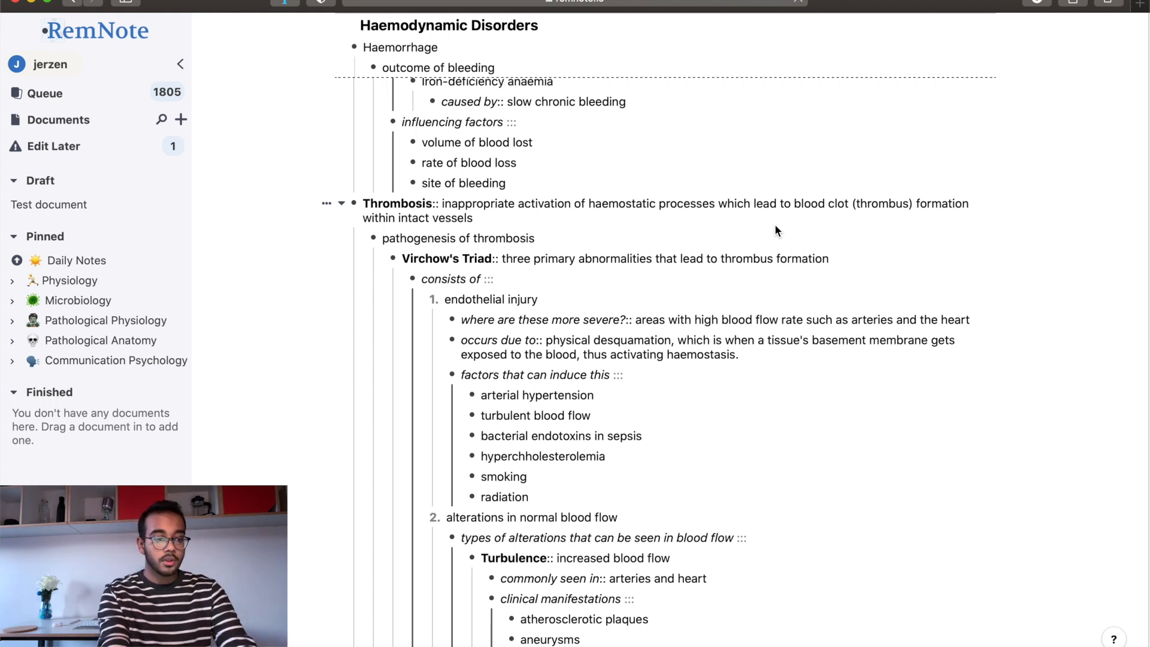
mouse_move(479, 217)
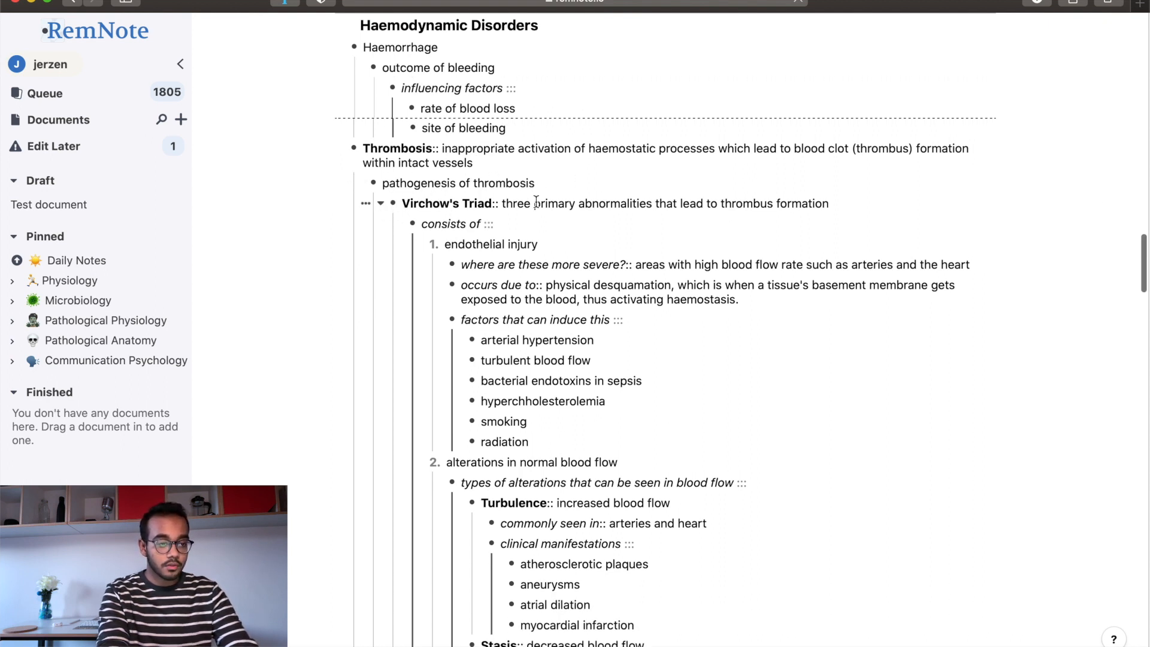
scroll("down", 3)
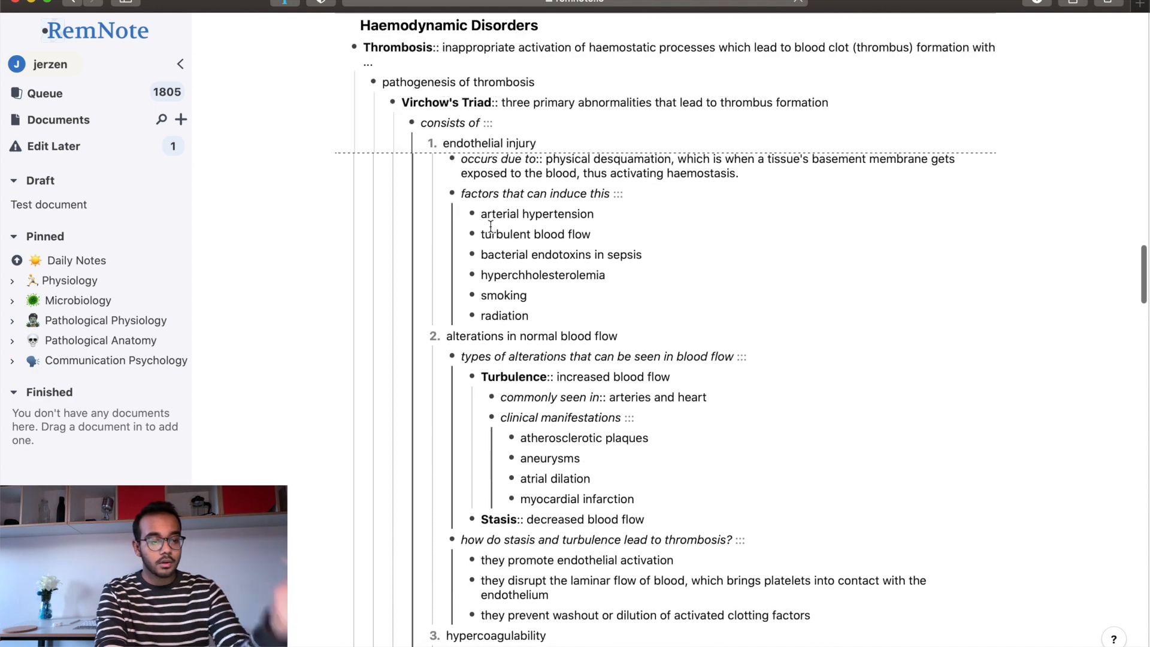
left_click(49, 204)
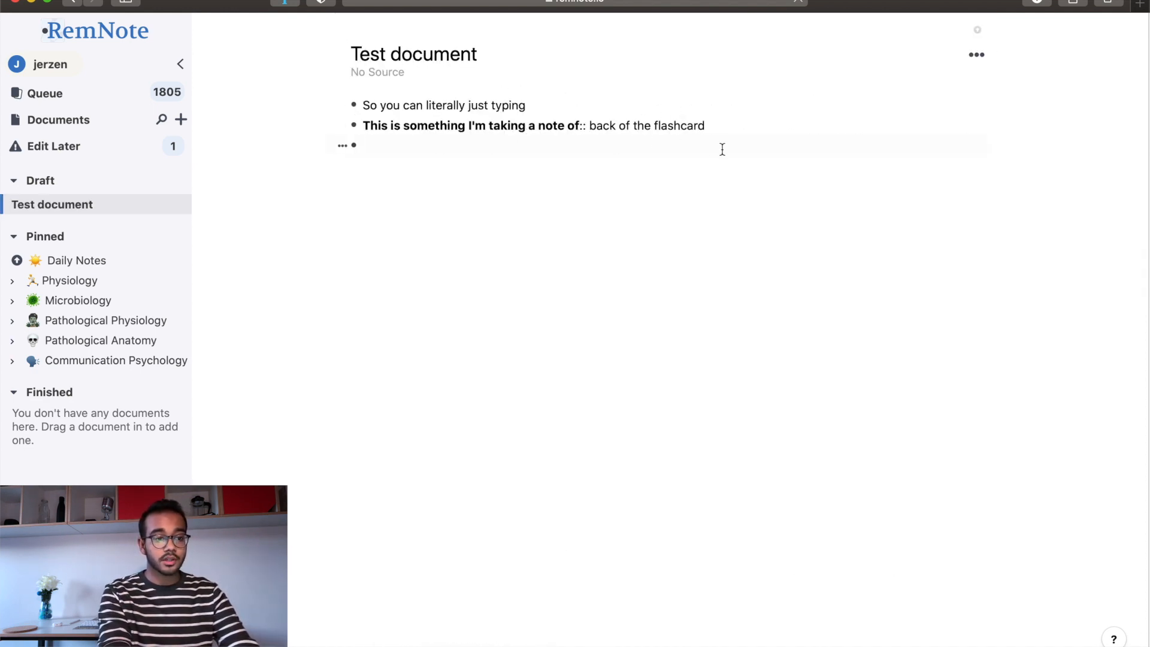
mouse_move(563, 161)
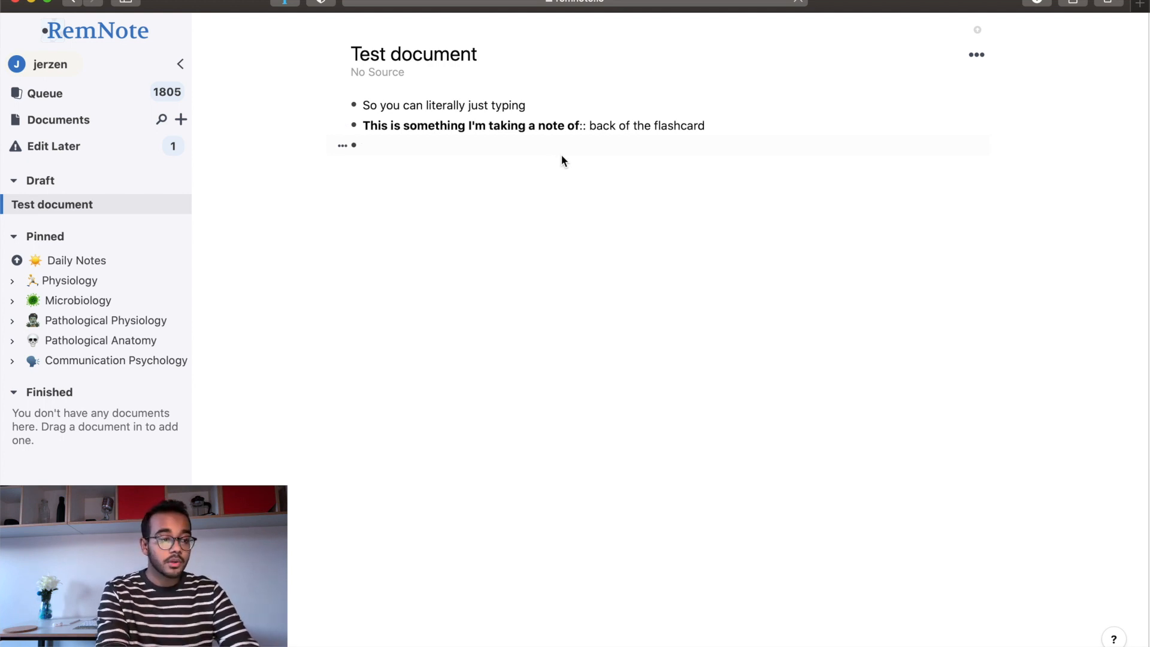
- Add the 'Example flashcard ::' card with the list item 'Now this is a list'
type("Examp")
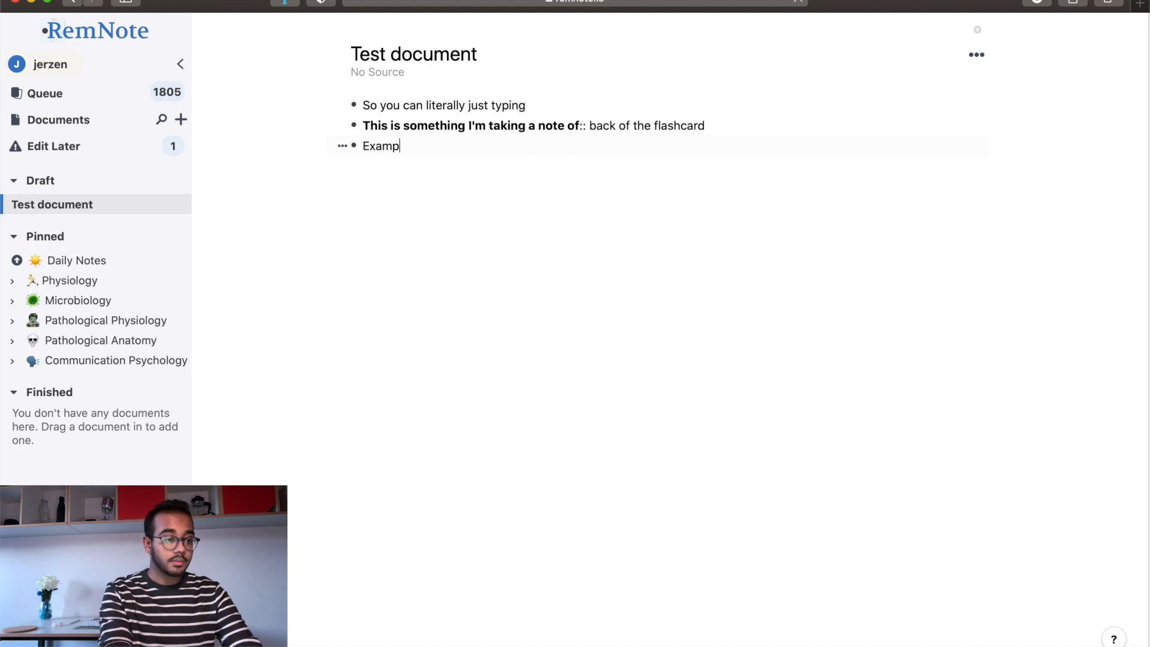
type("le flashcard")
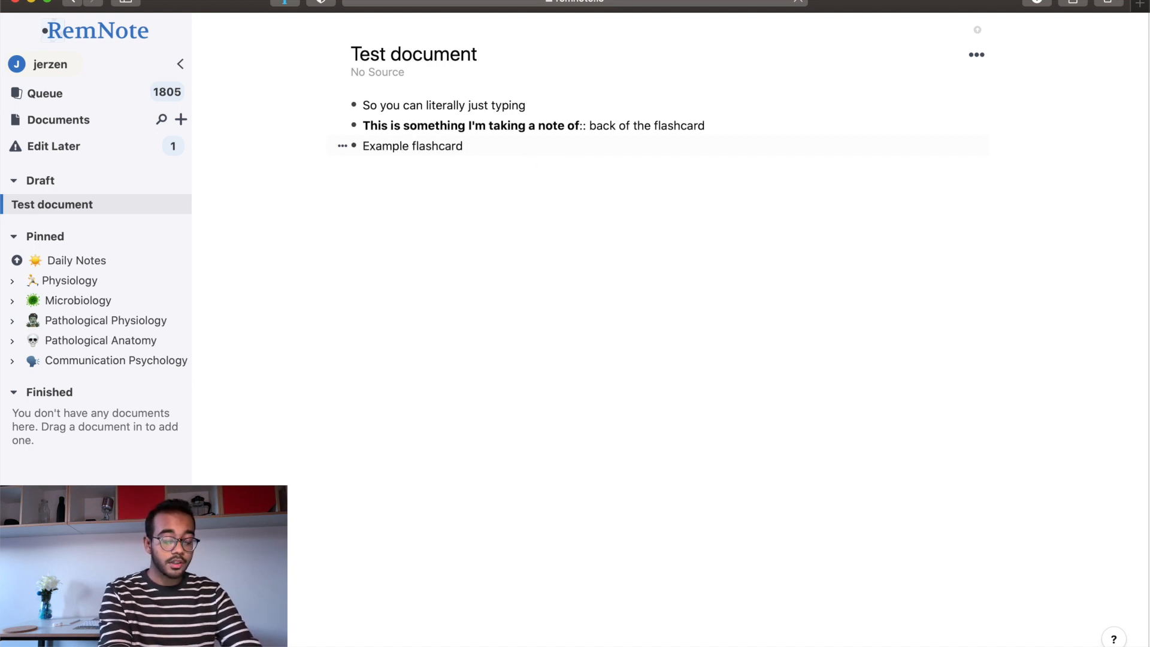
type(":::")
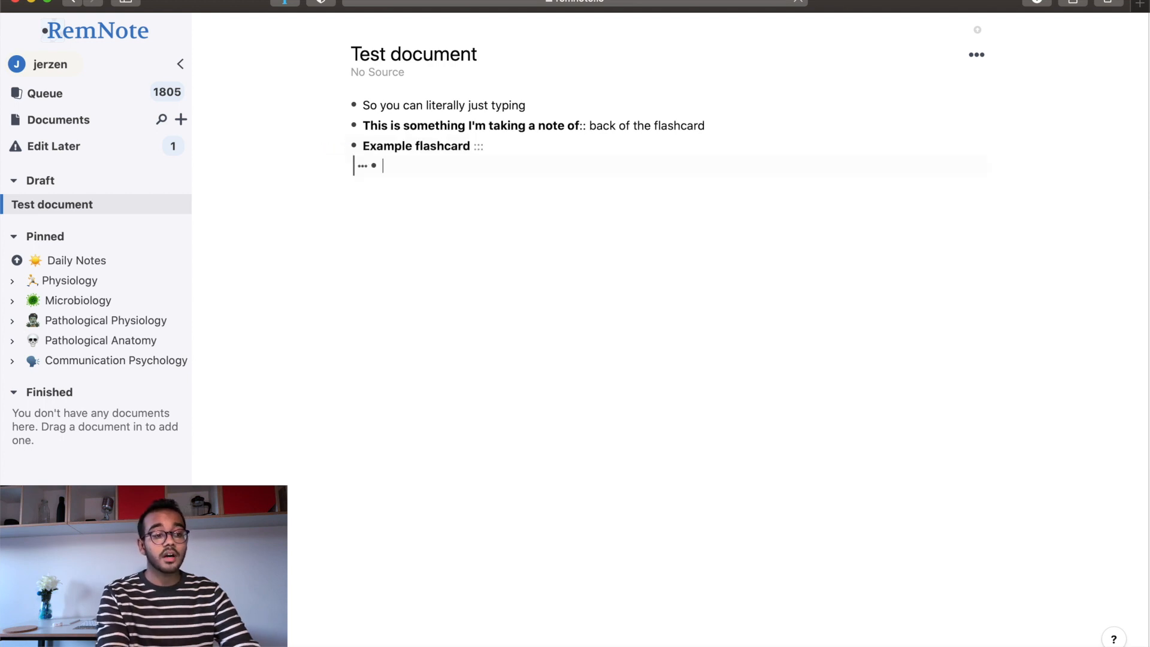
type("N")
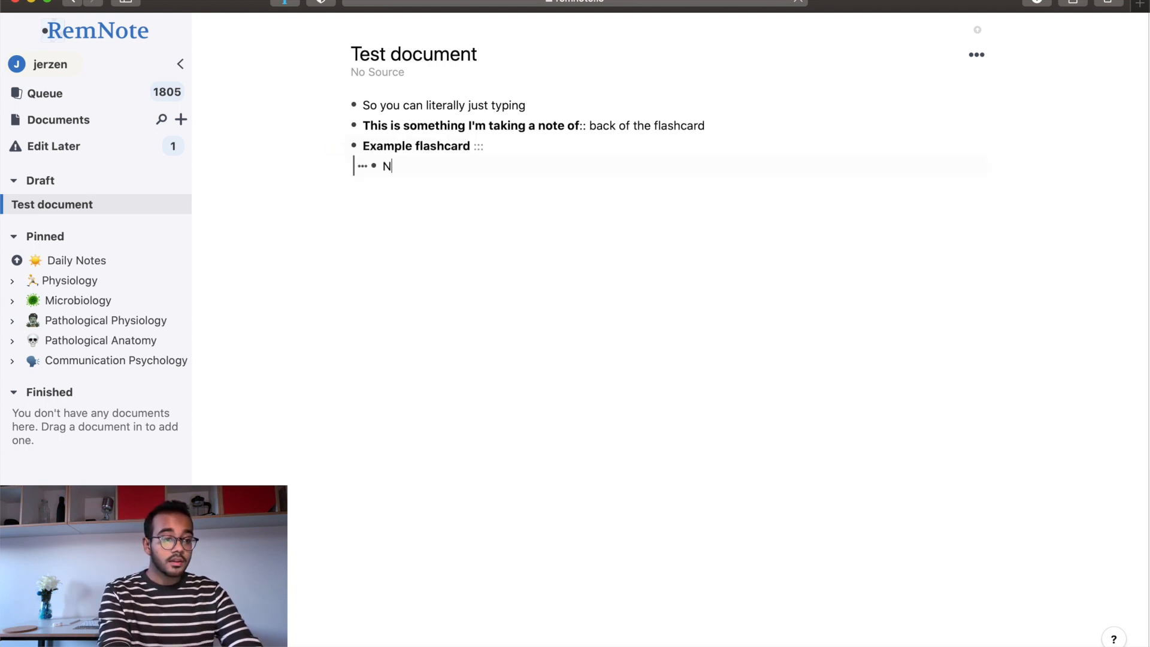
type("ow this is a list")
type("List 2")
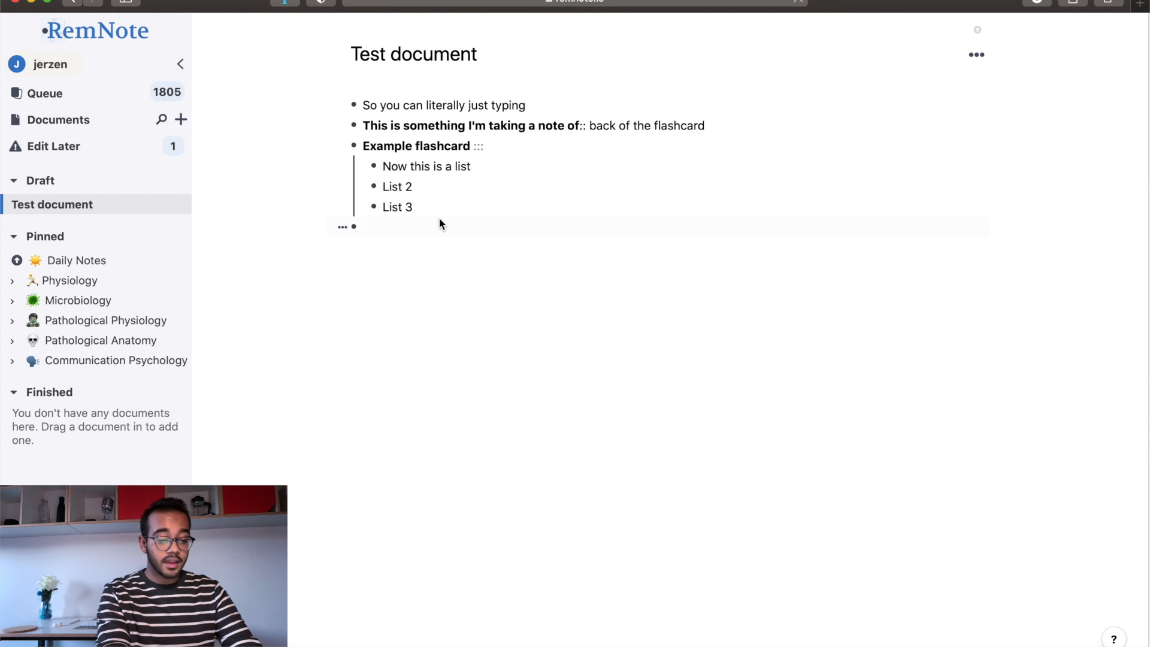
- Start a 'Numbered list flashcard ::' card for a numbered answer list
type("Numbered")
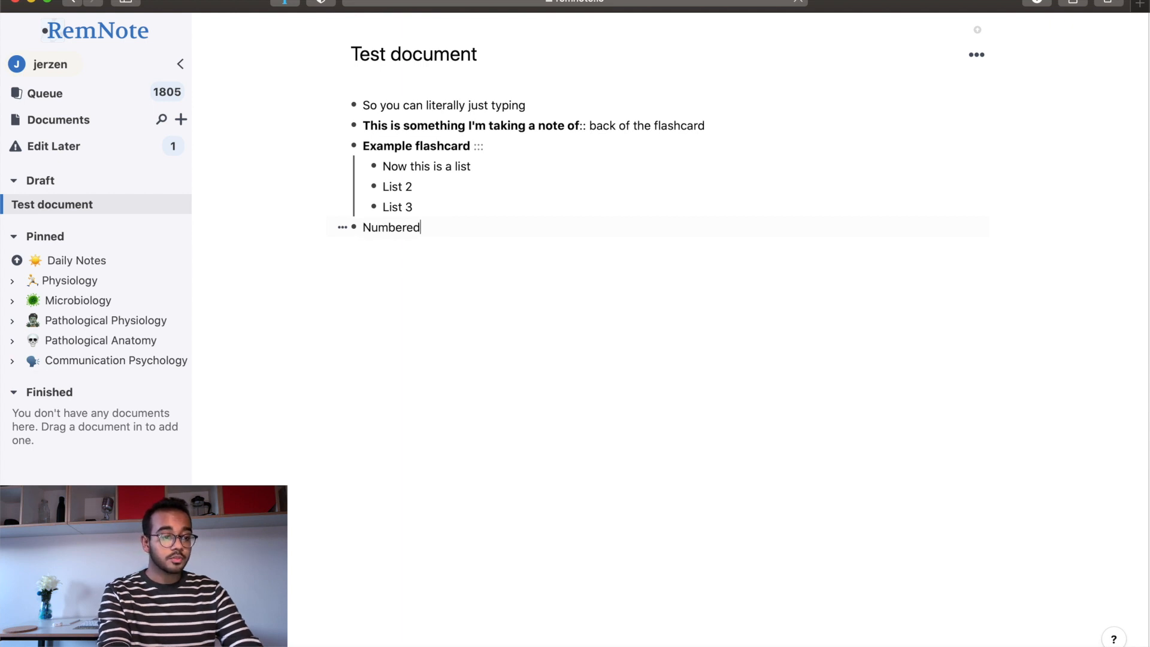
type("list flashcard")
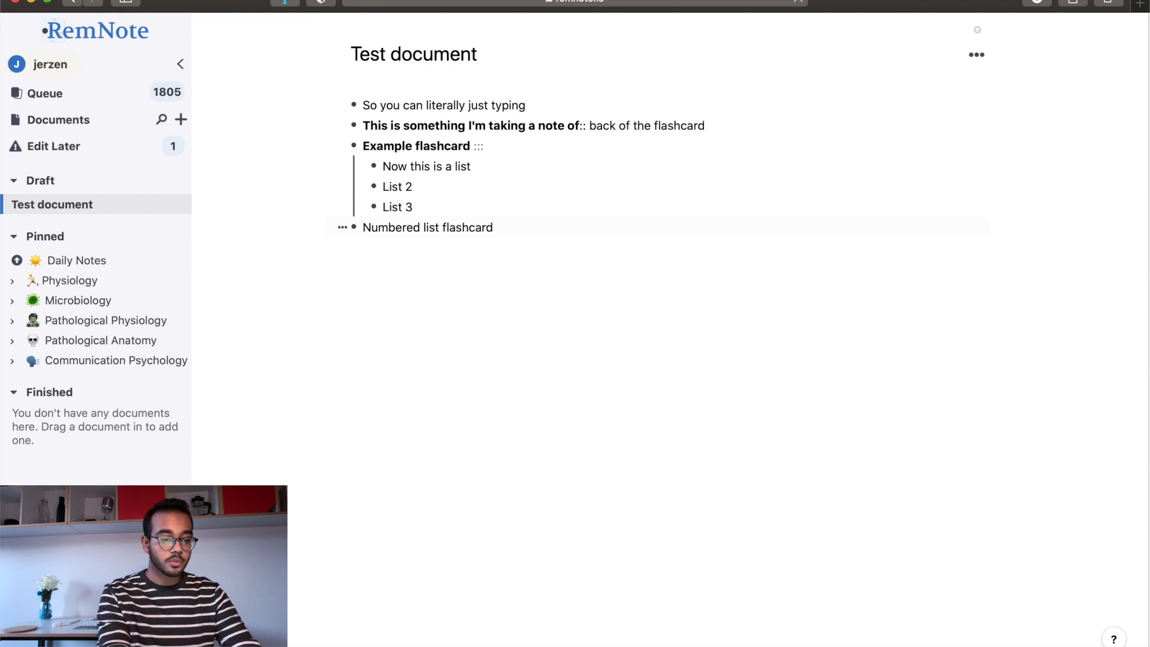
type(":::")
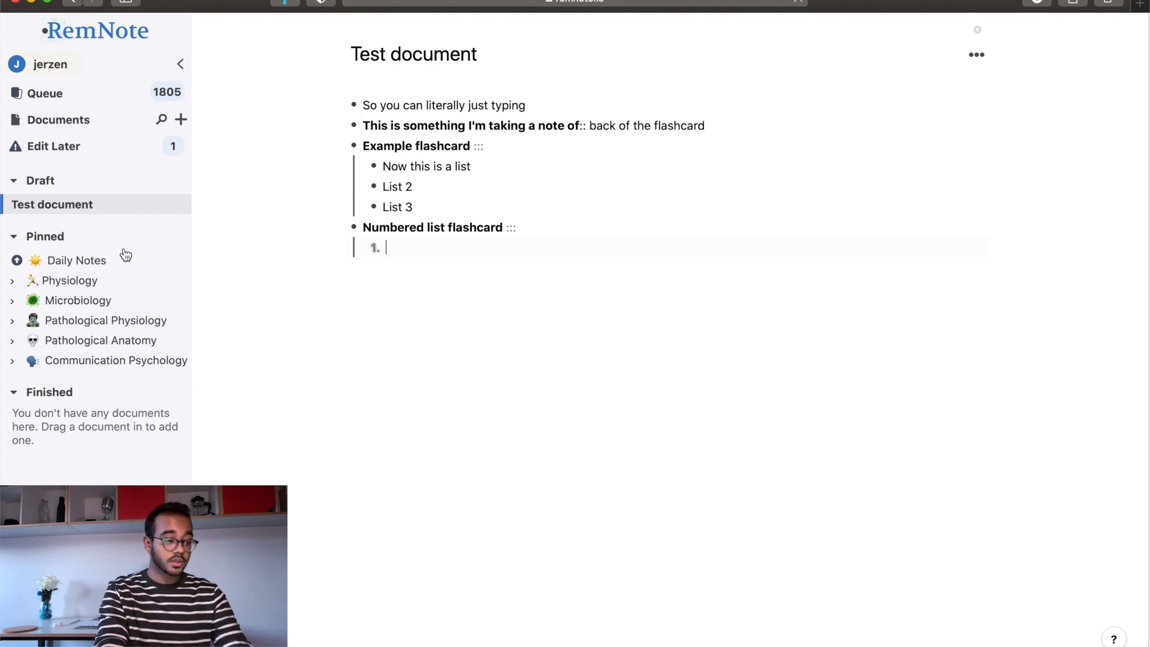
mouse_move(82, 236)
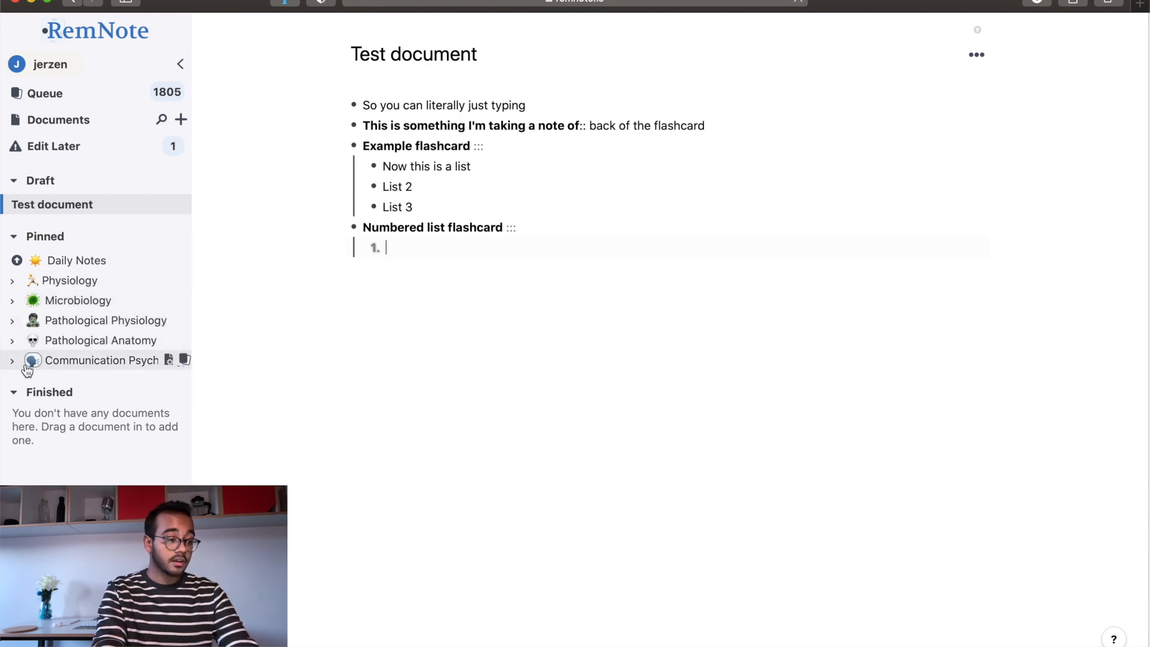
mouse_move(69, 297)
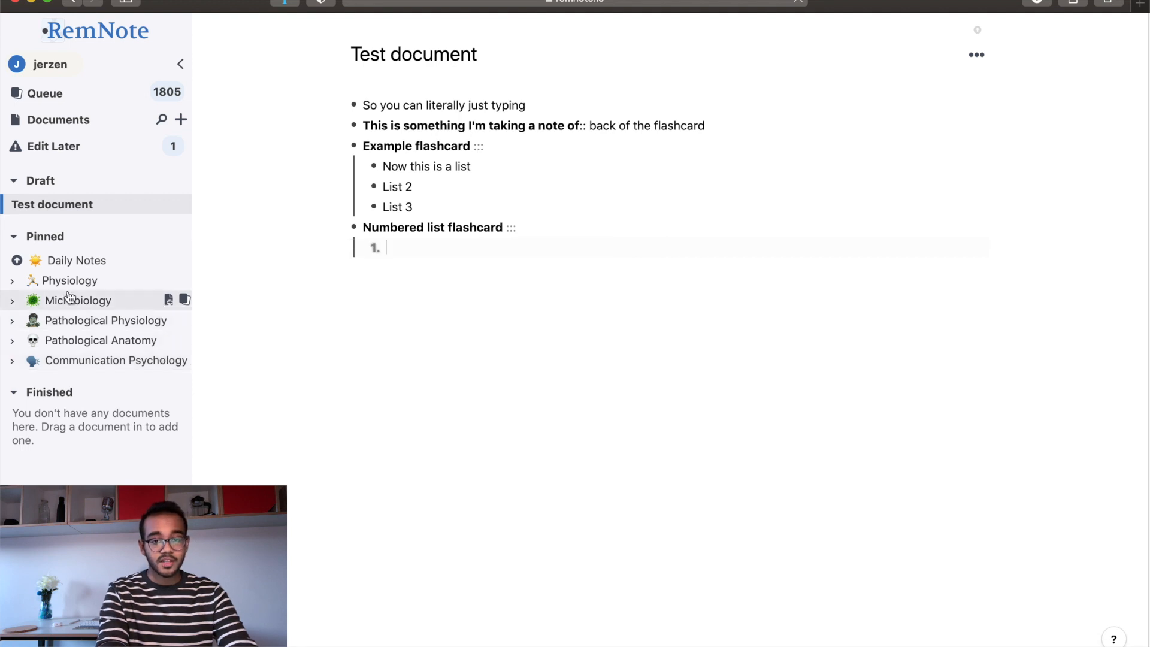
mouse_move(98, 339)
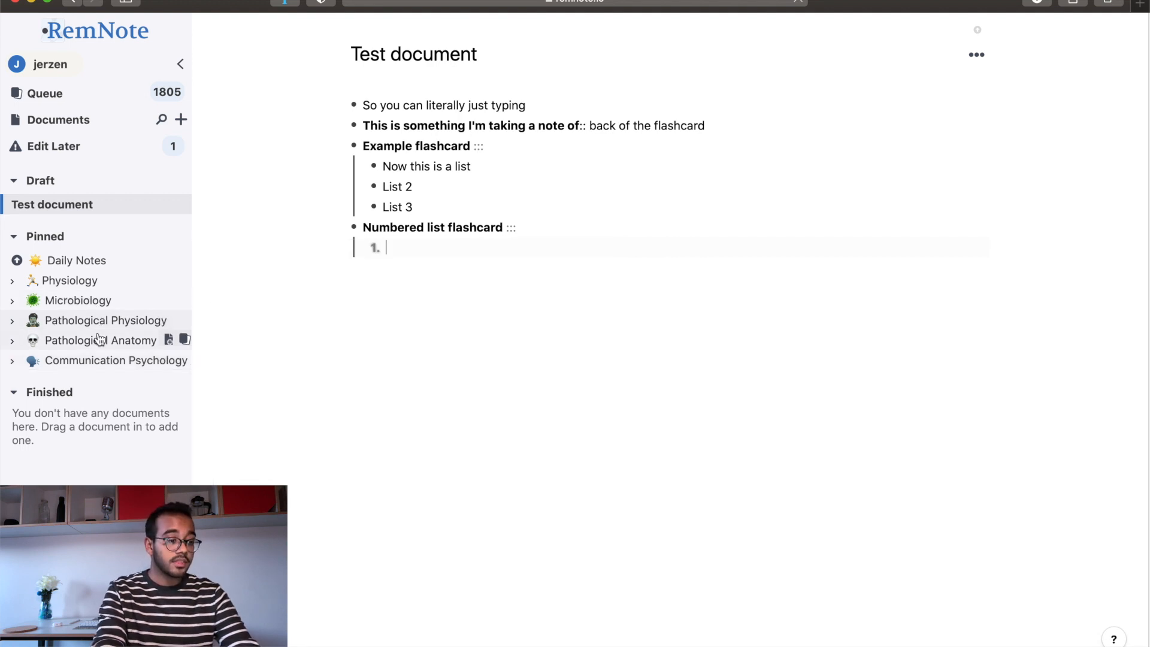
- Open Haemodynamic Disorders under Pathological Anatomy and scroll through its flashcards
left_click(105, 340)
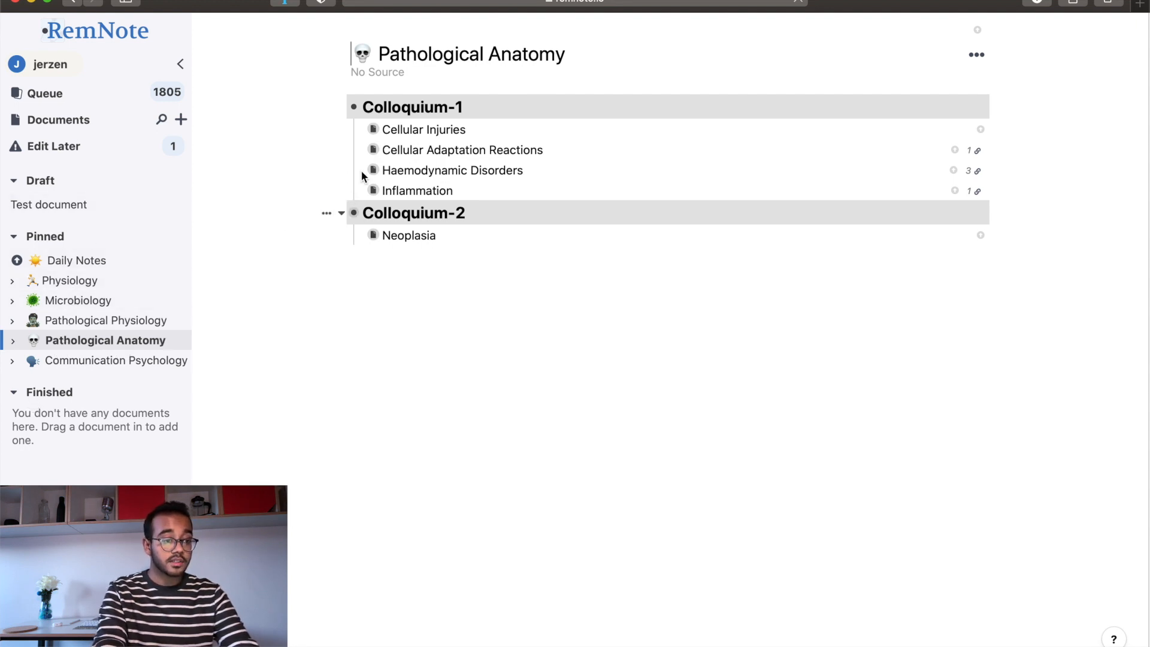
mouse_move(370, 170)
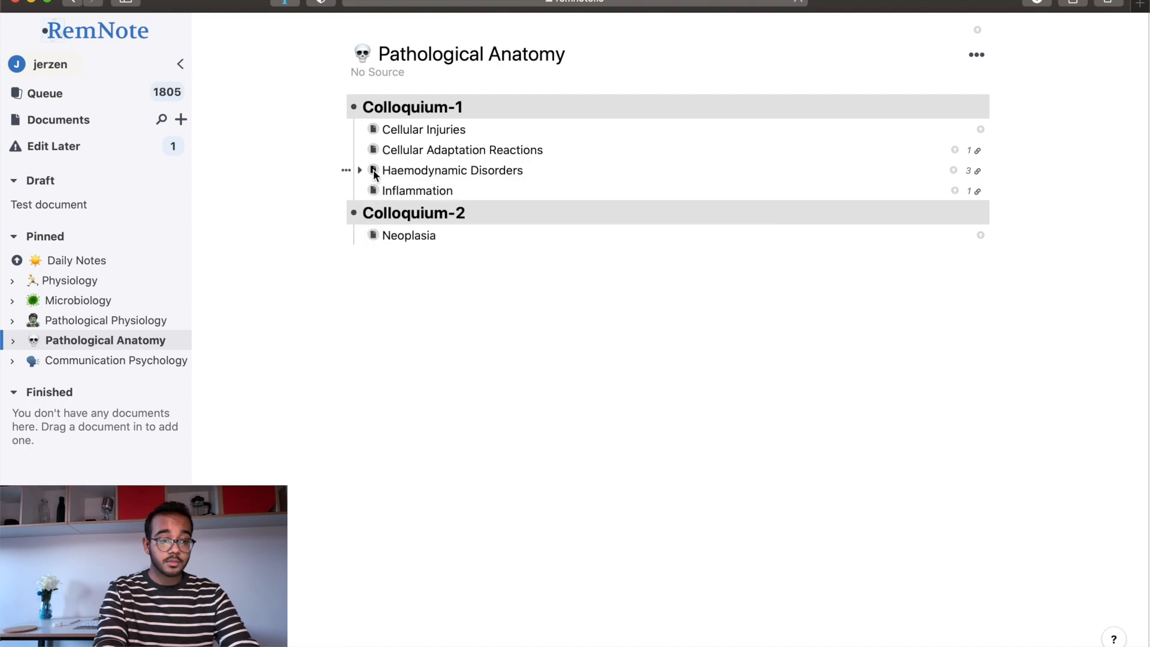
left_click(453, 170)
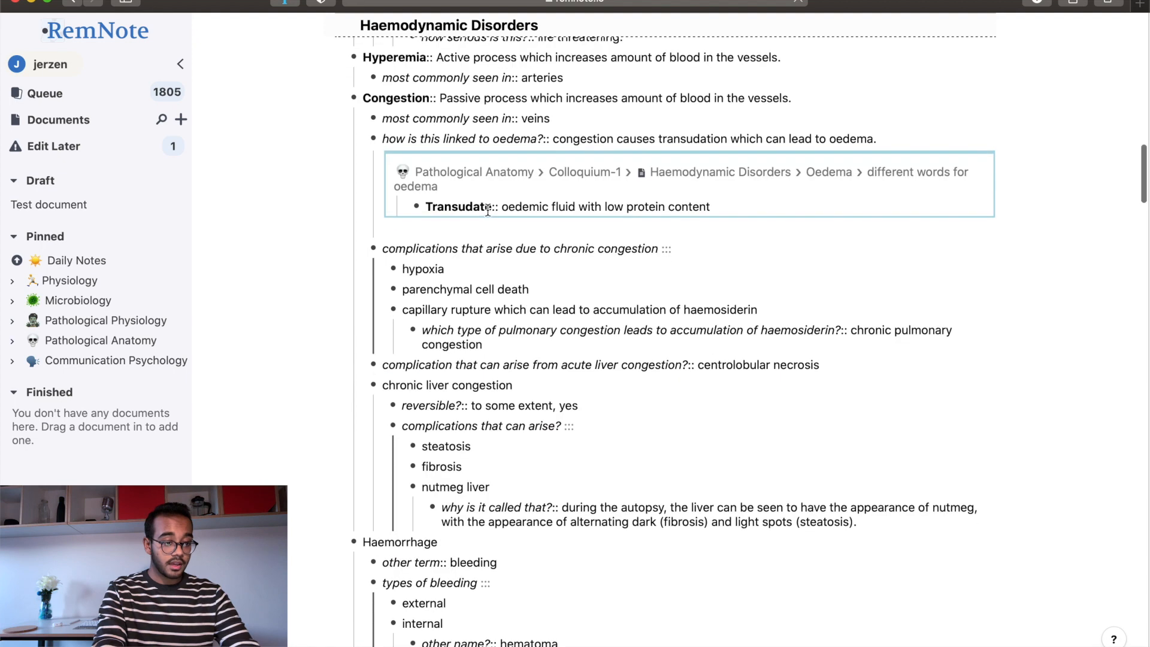
scroll("down", 3)
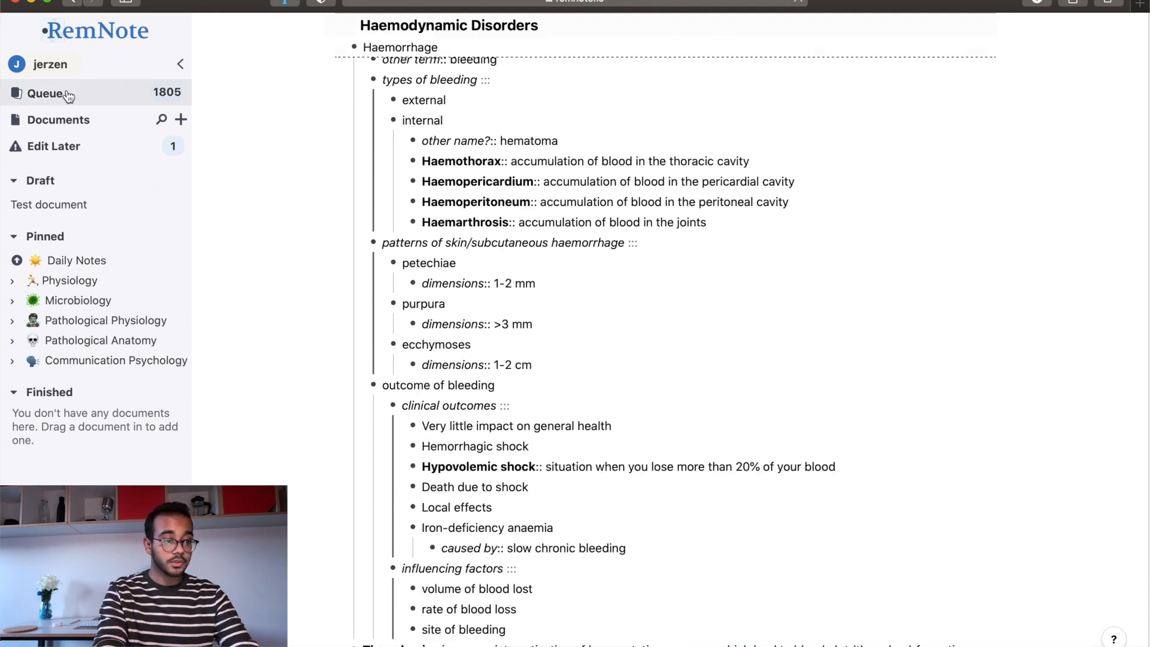
- Open the Queue from the left sidebar to review all due flashcards
left_click(47, 93)
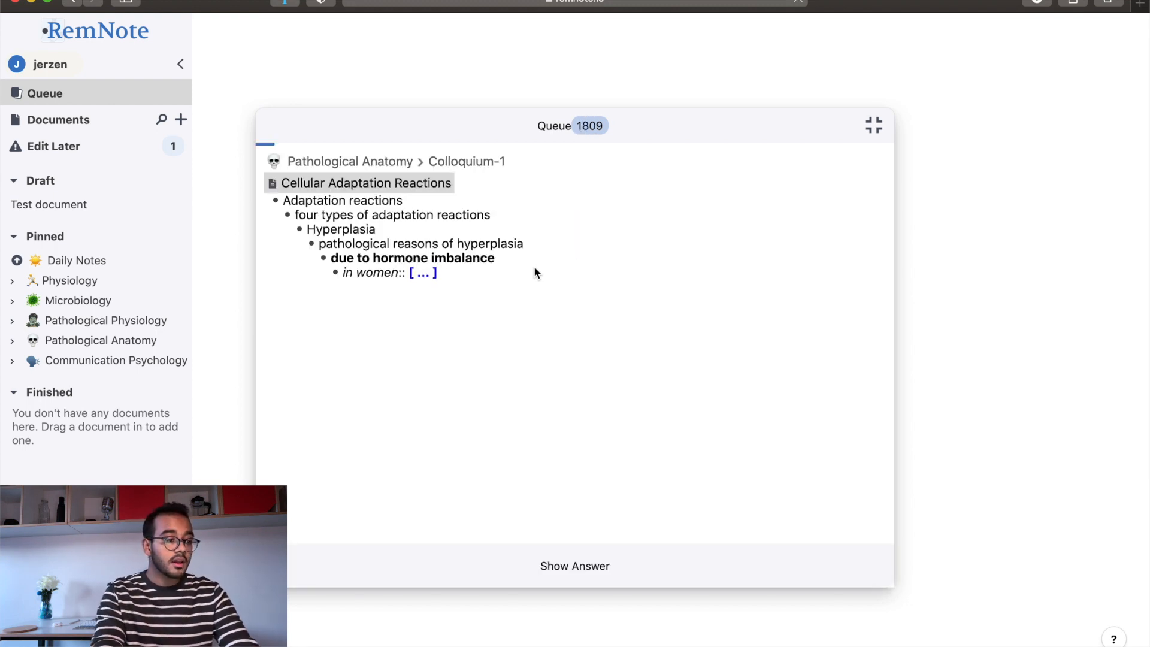
mouse_move(69, 280)
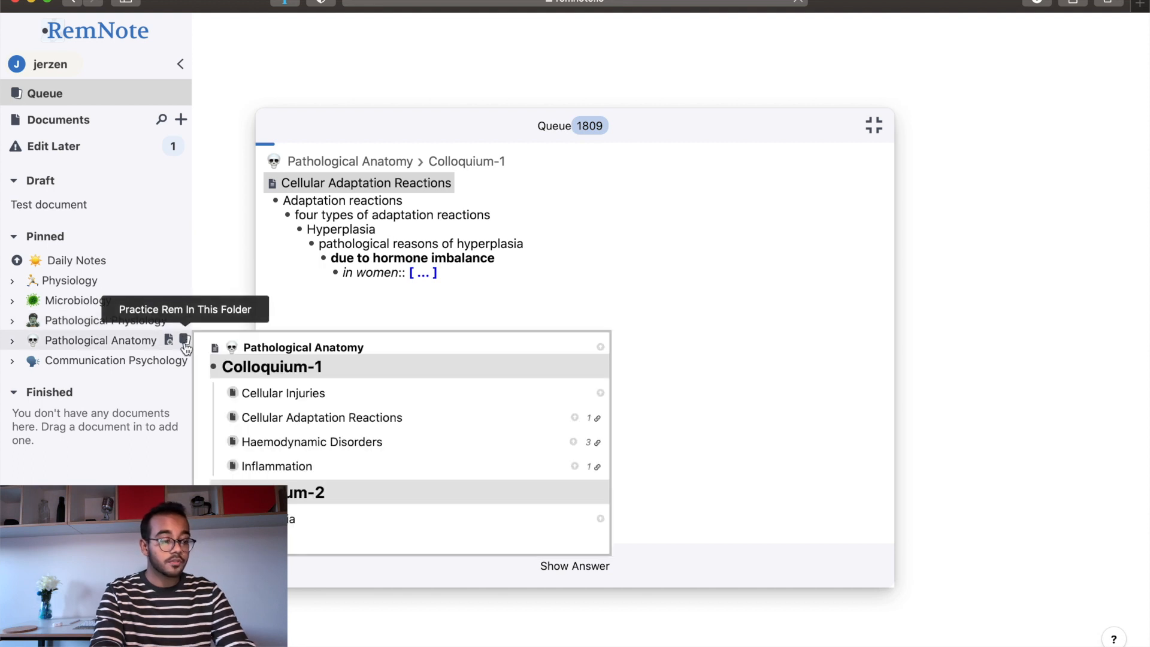
- Launch 'Practice Rem In This Folder' for the Pathological Anatomy folder
left_click(185, 340)
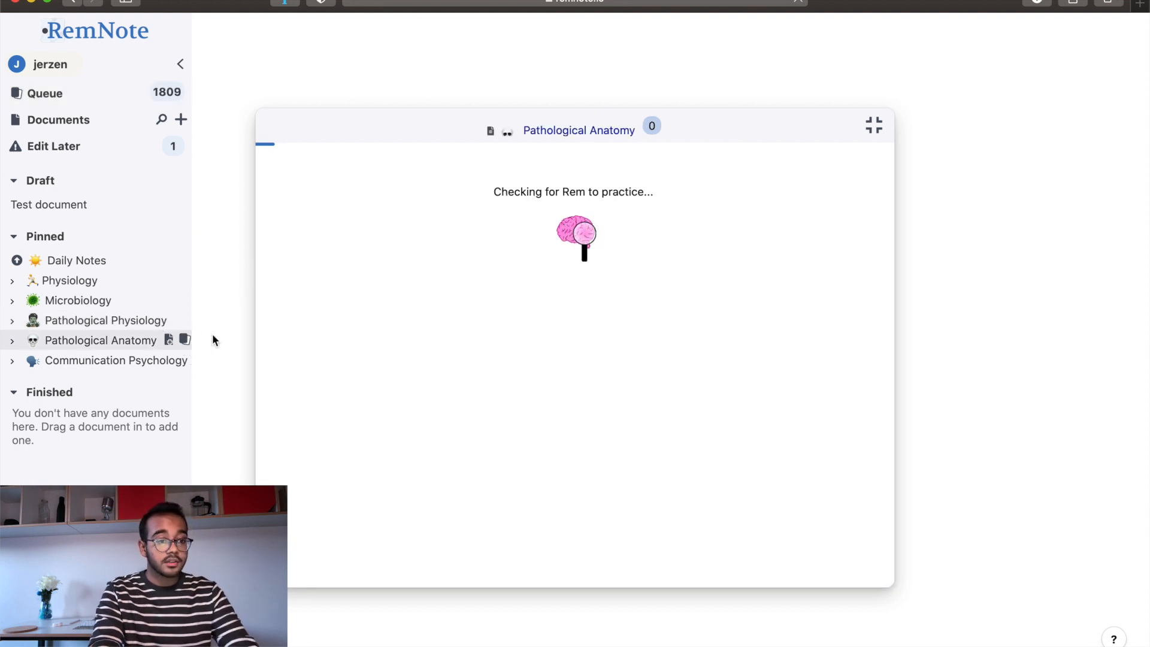
mouse_move(511, 20)
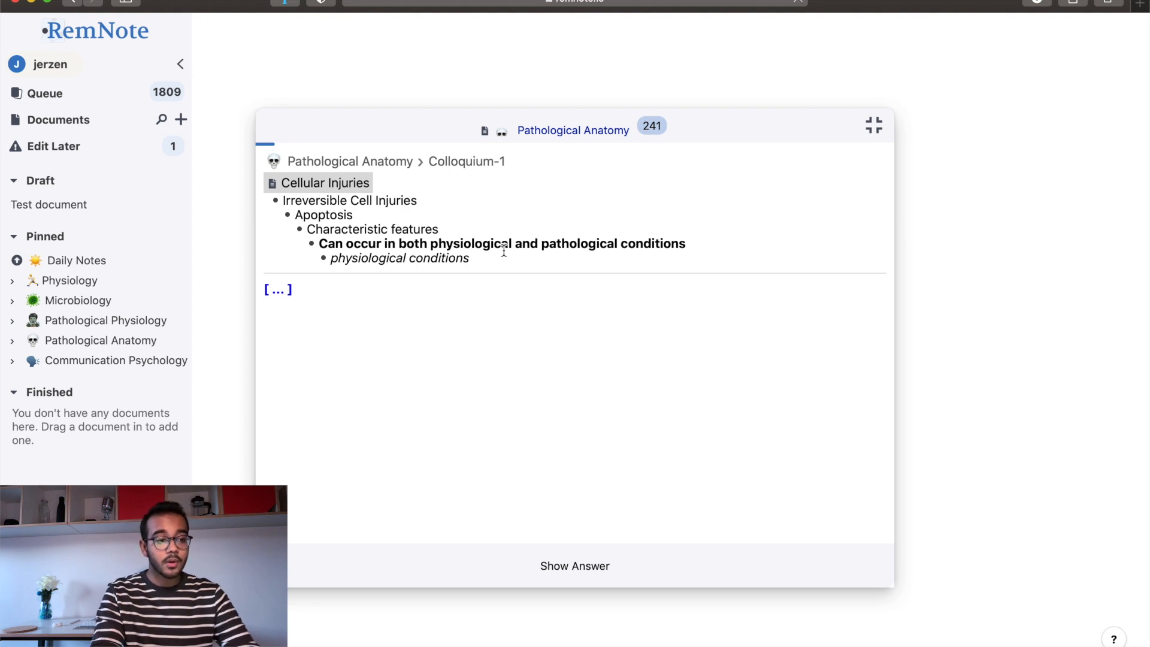
mouse_move(427, 297)
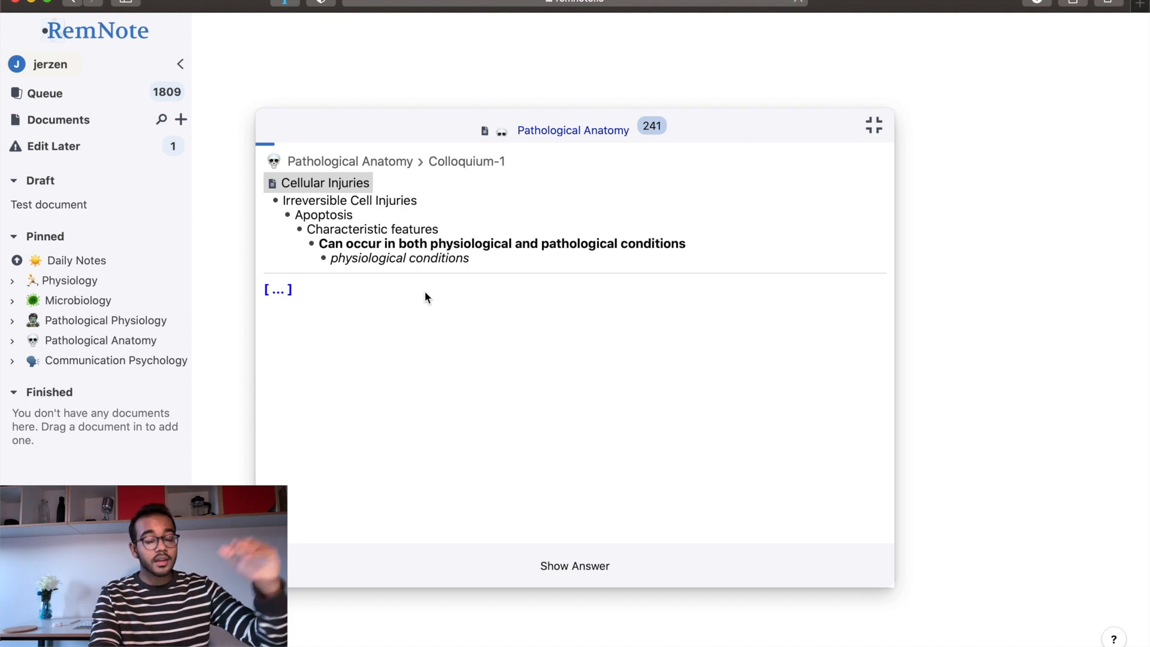
mouse_move(316, 192)
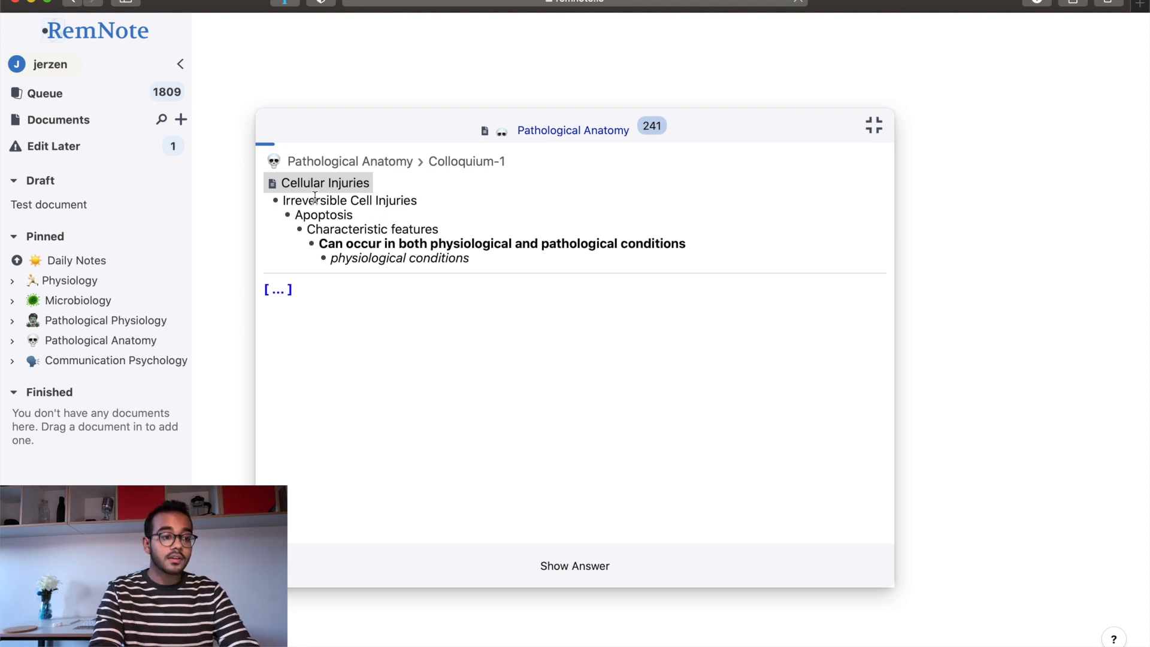
mouse_move(409, 215)
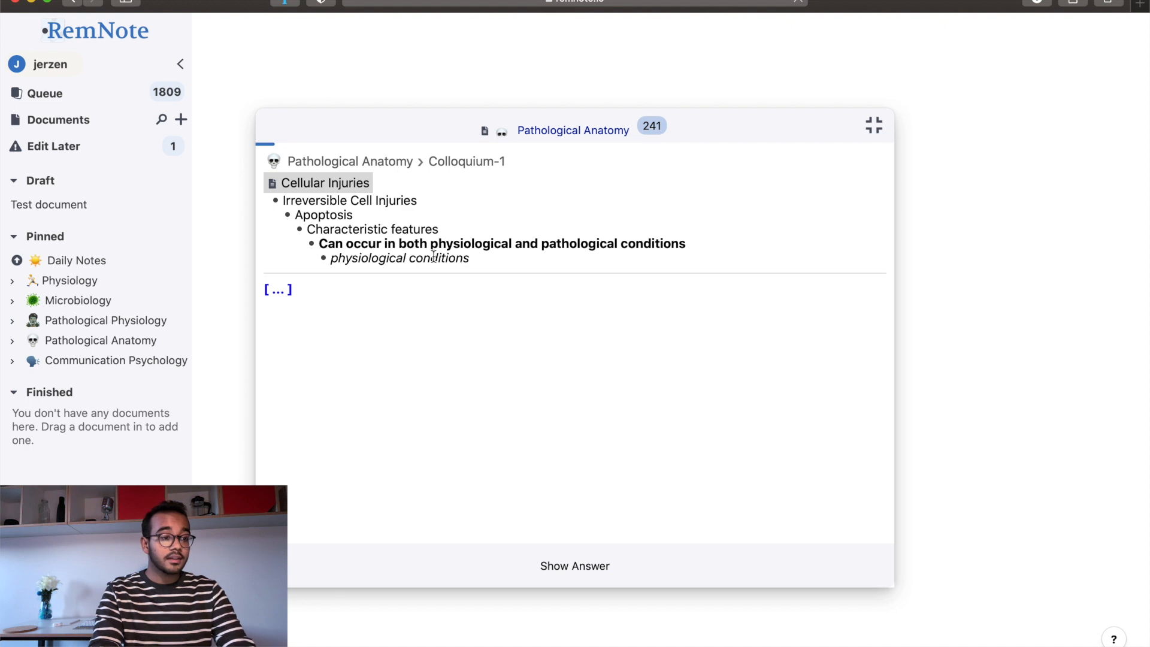
mouse_move(461, 275)
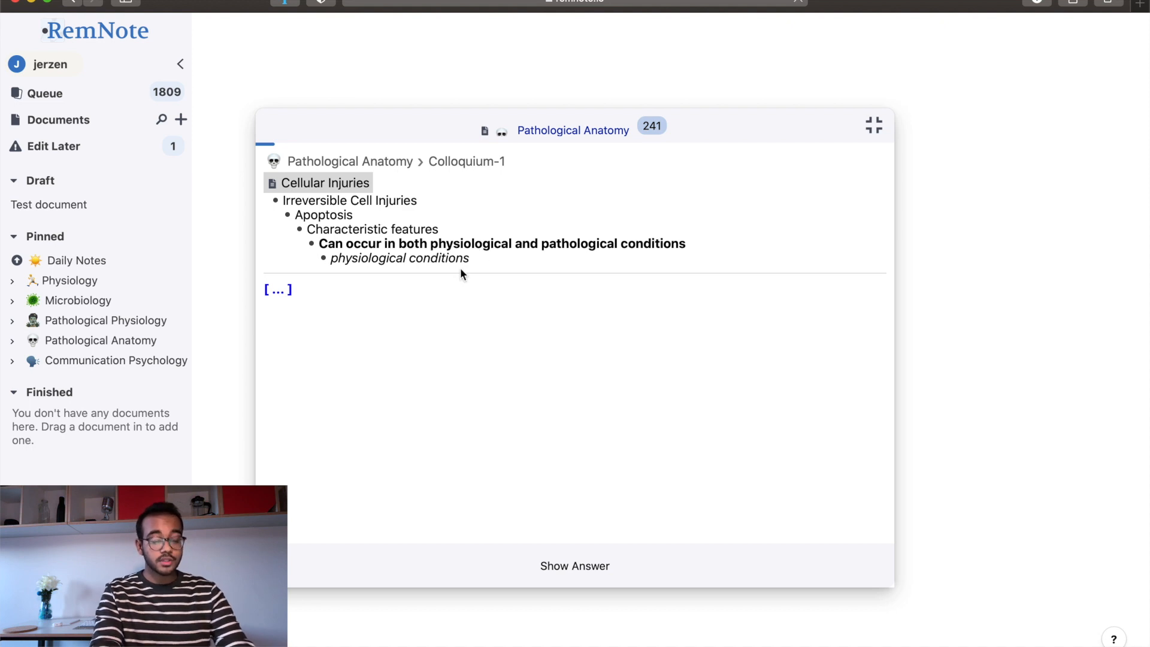
mouse_move(334, 291)
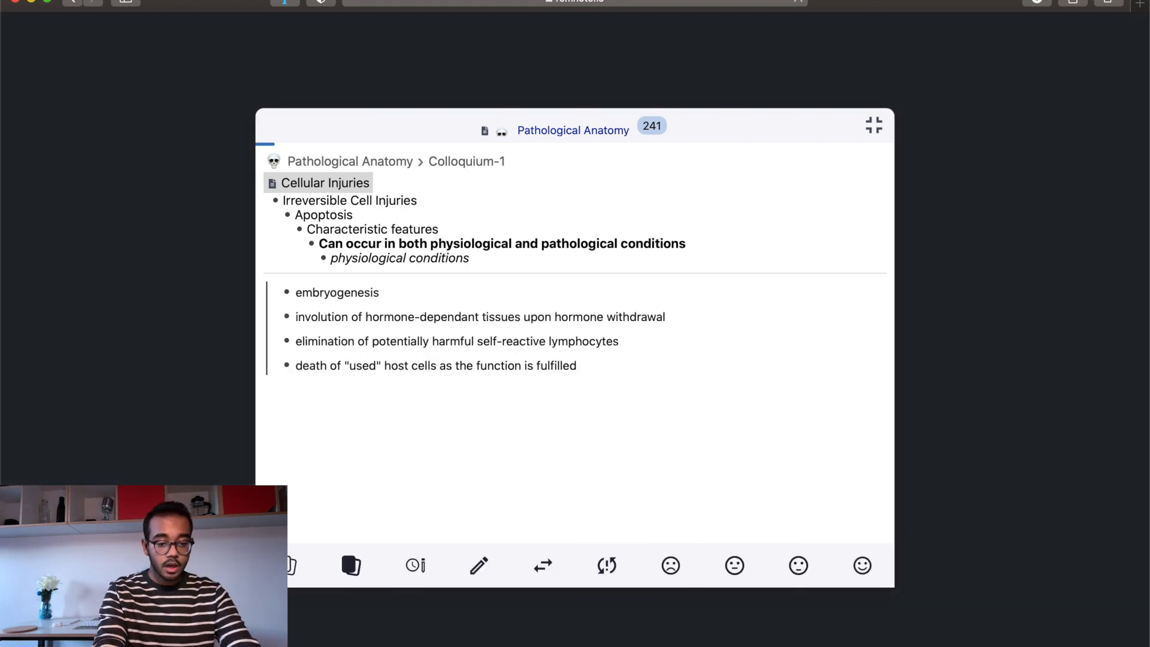
mouse_move(862, 566)
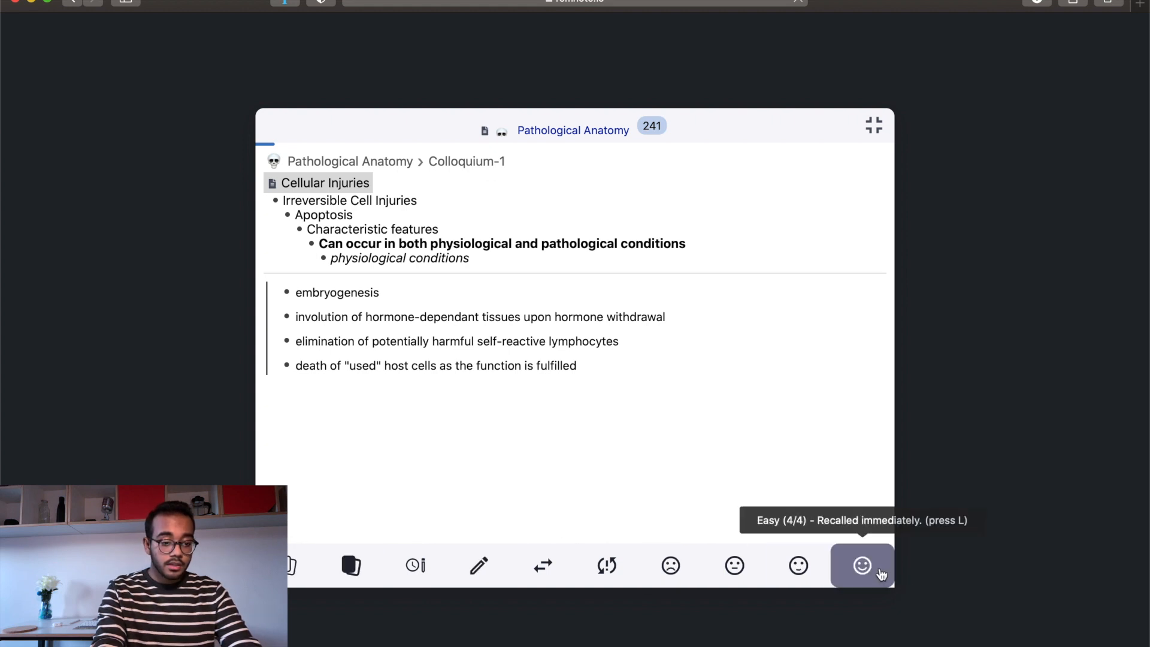
mouse_move(798, 565)
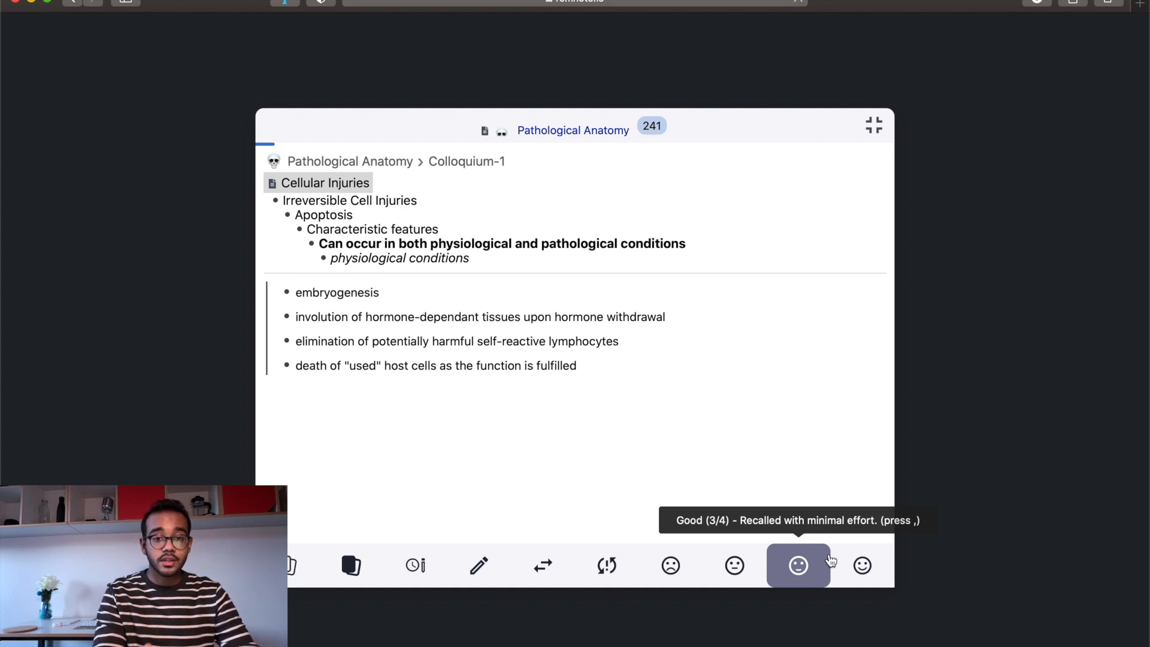
- Rate the apoptosis card Good (3/4) to advance to the next card
left_click(798, 565)
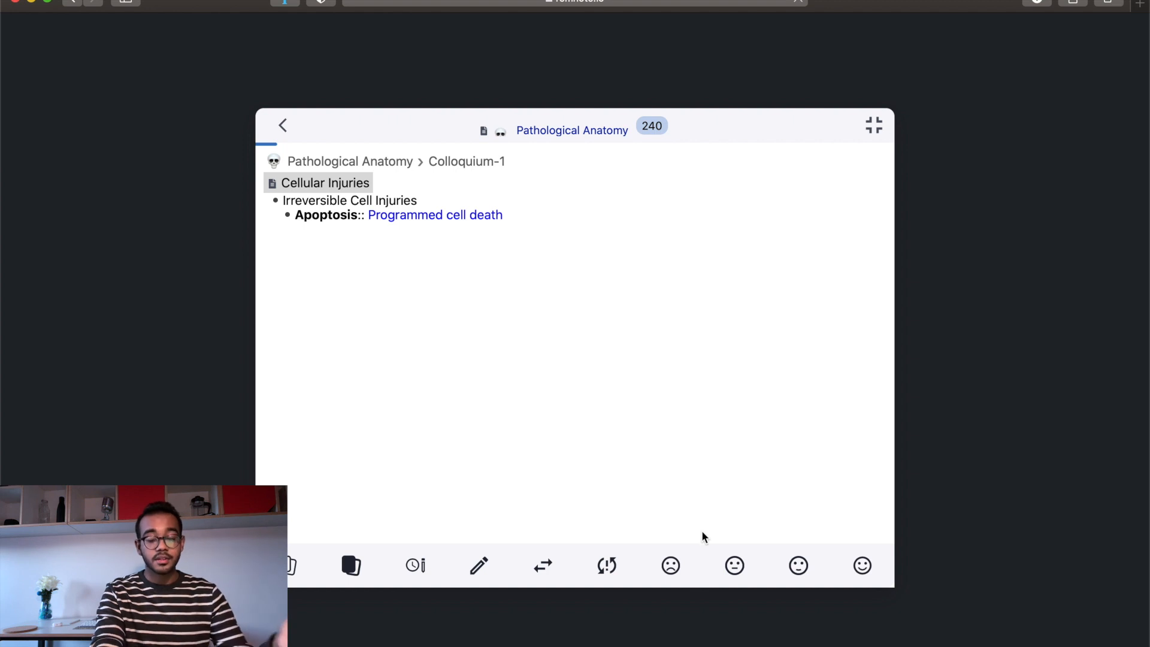
mouse_move(297, 575)
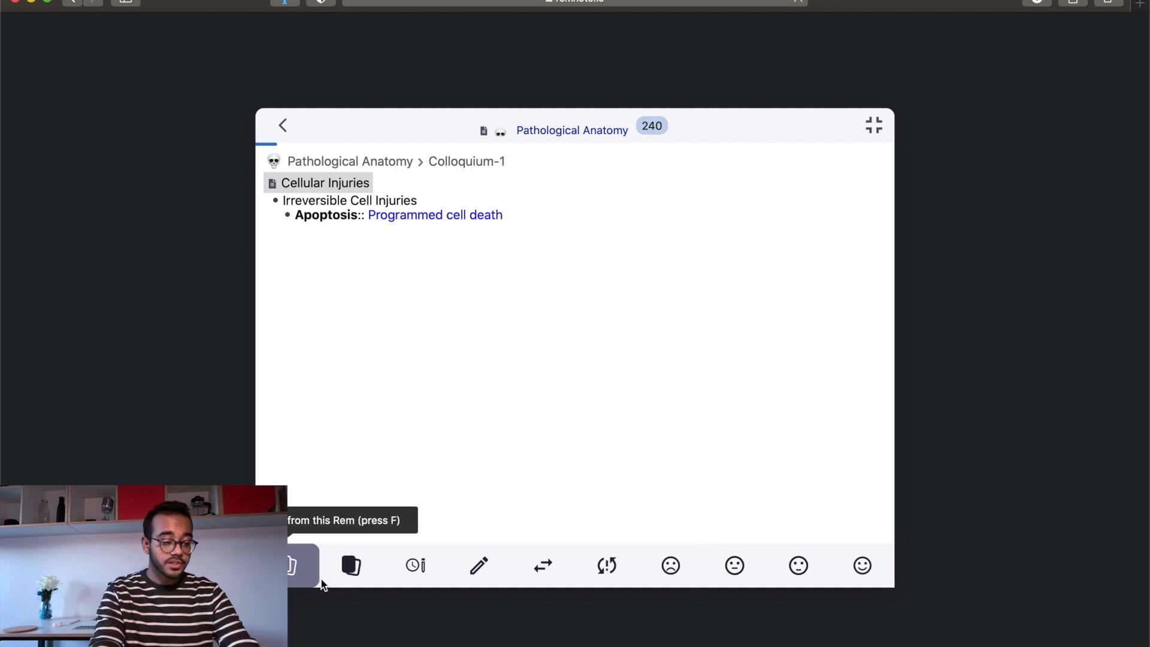
mouse_move(415, 566)
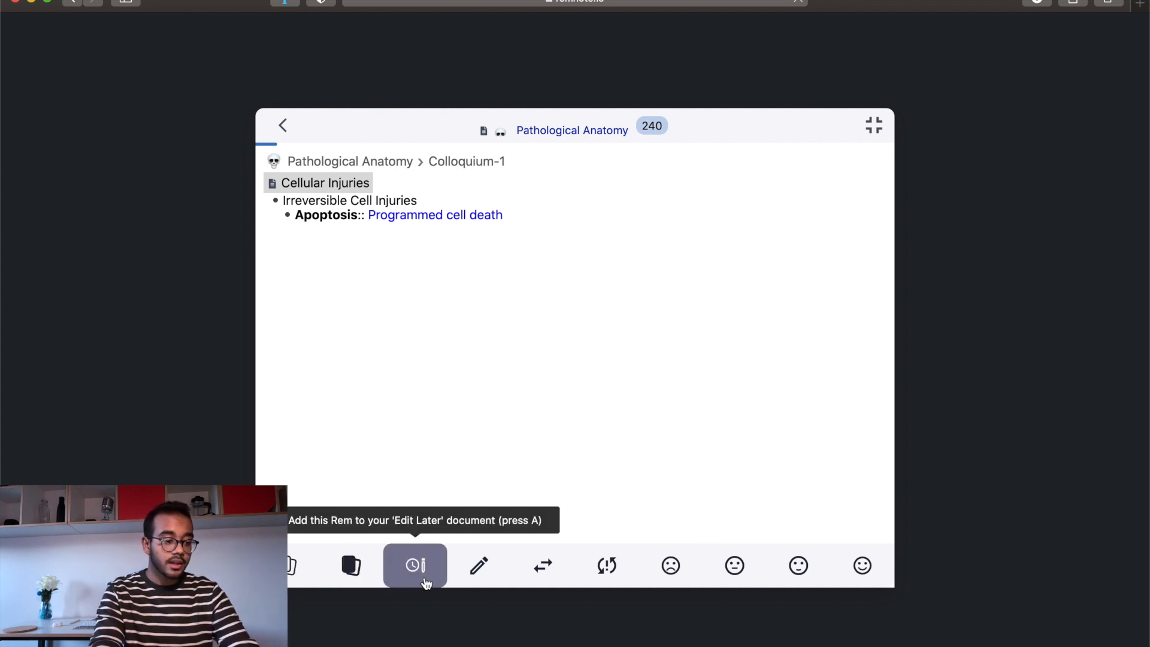